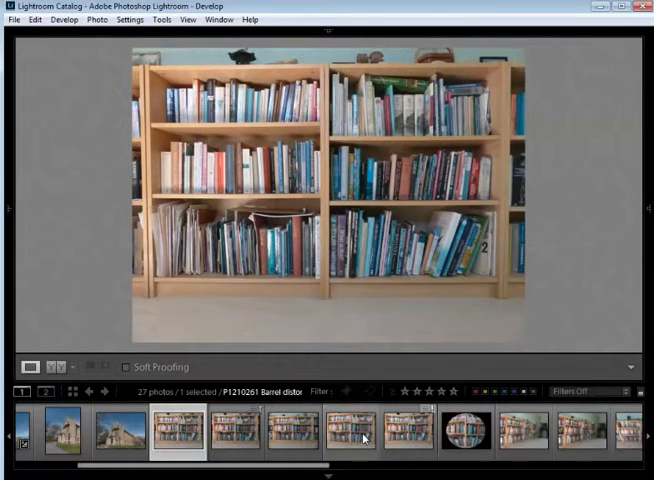
Step: View the barrel, pincushion, fisheye and circular fisheye bookshelf photos in turn
left_click(353, 432)
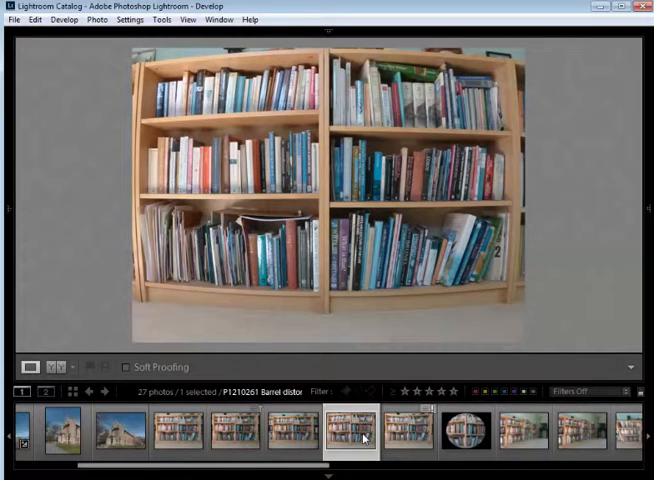
left_click(405, 430)
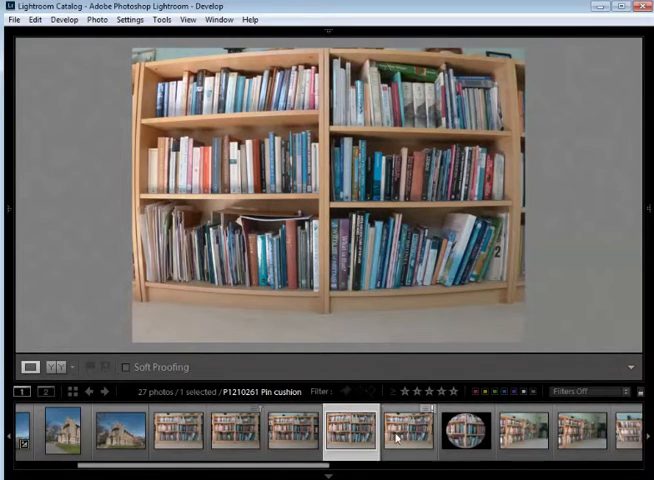
left_click(405, 432)
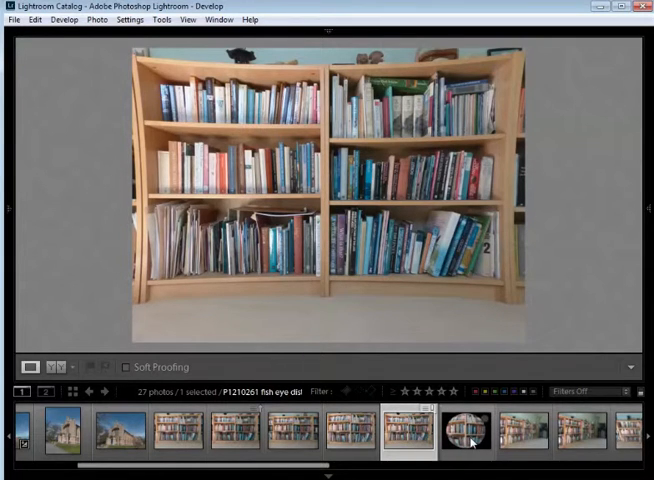
left_click(467, 430)
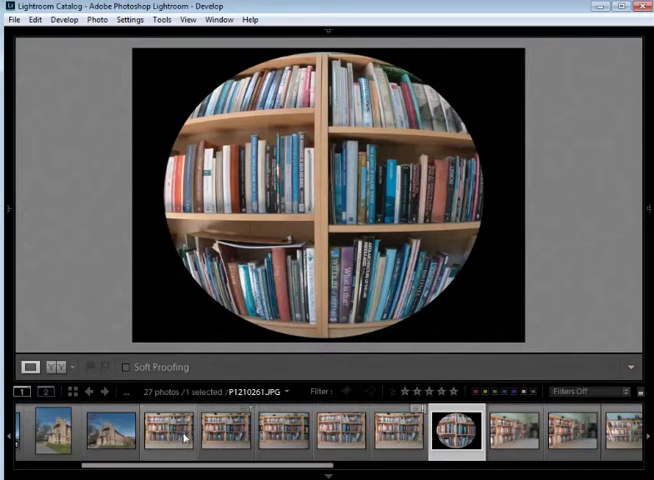
Step: Browse the three angled bookshelf photos, then open the first photo of the next set
left_click(168, 430)
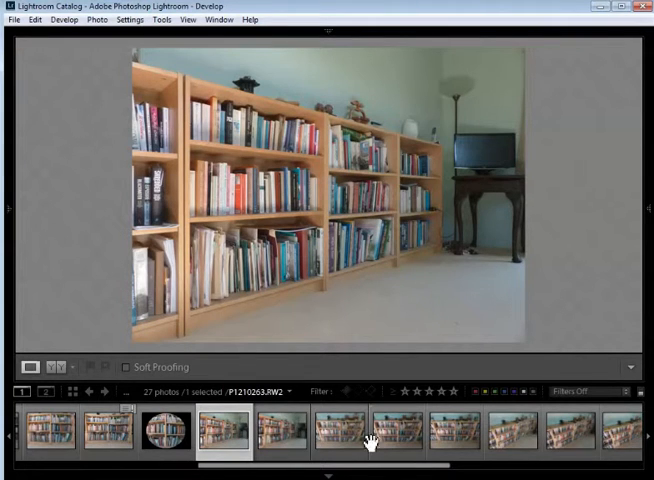
left_click(340, 430)
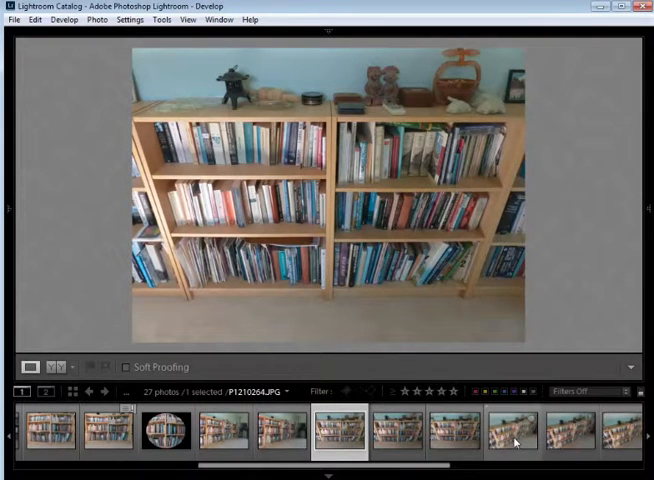
left_click(513, 430)
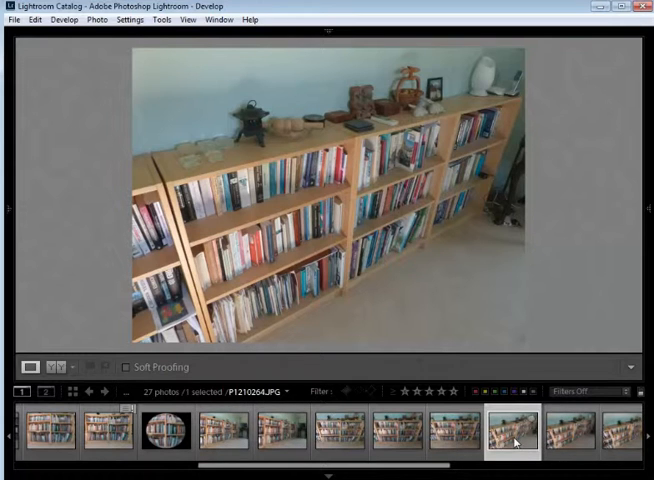
scroll("right", 3)
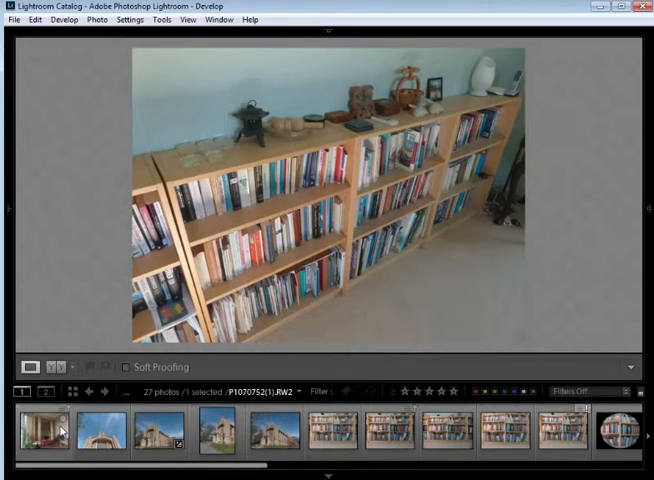
left_click(335, 430)
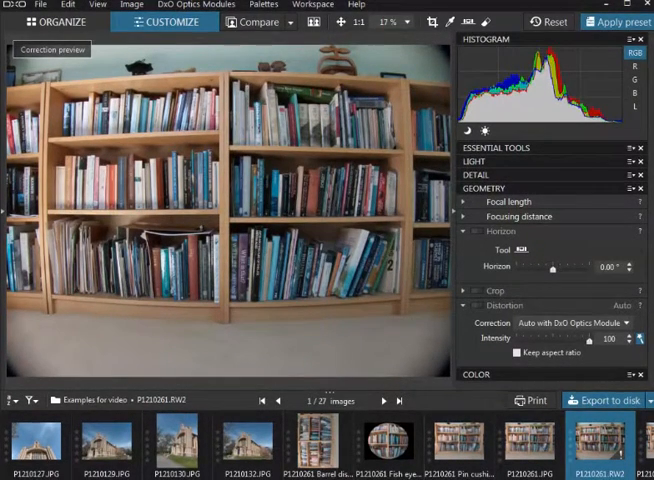
Step: Compare the barrel JPEG with the raw, then apply Auto distortion correction
left_click(317, 440)
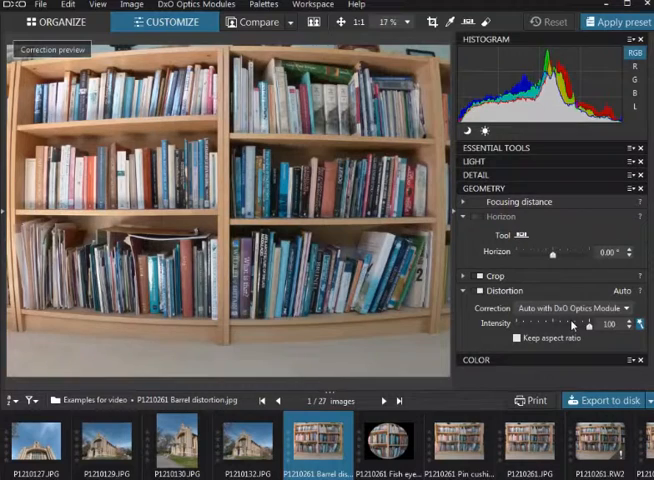
left_click(594, 440)
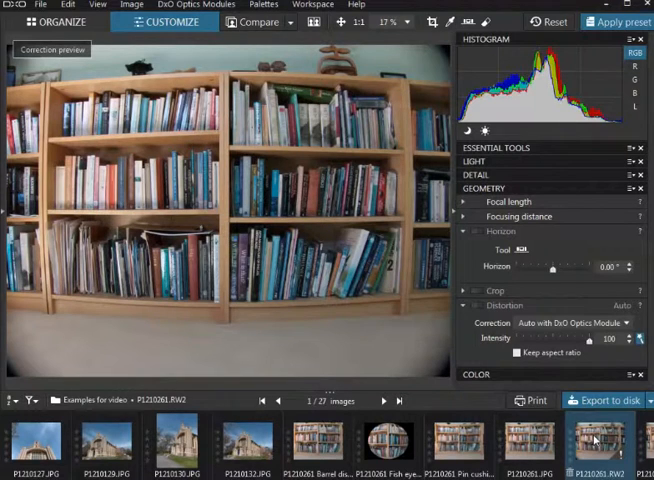
left_click(318, 440)
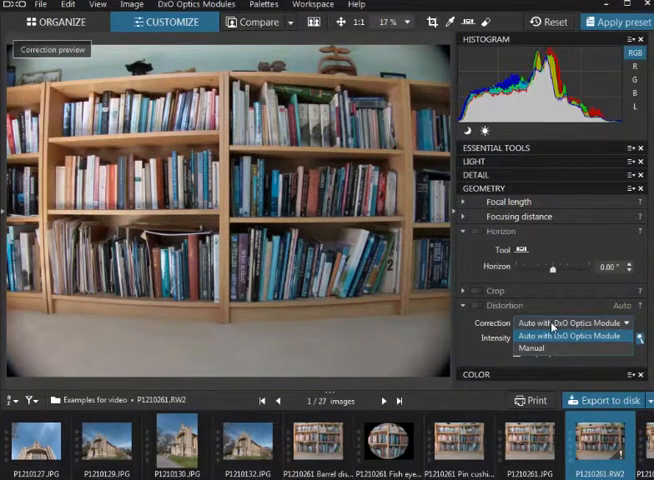
left_click(571, 338)
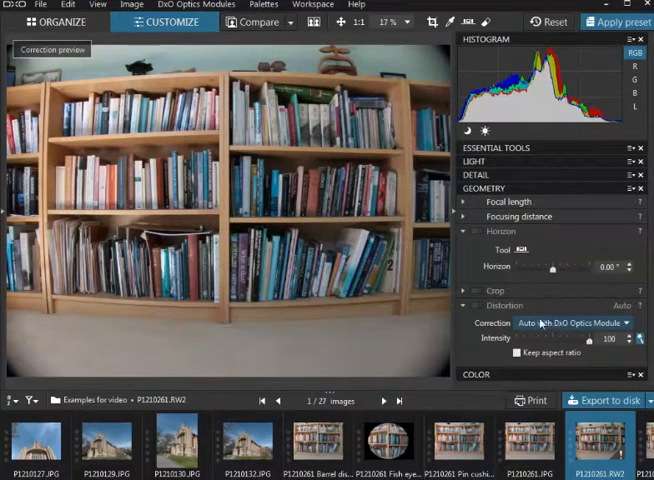
left_click(478, 306)
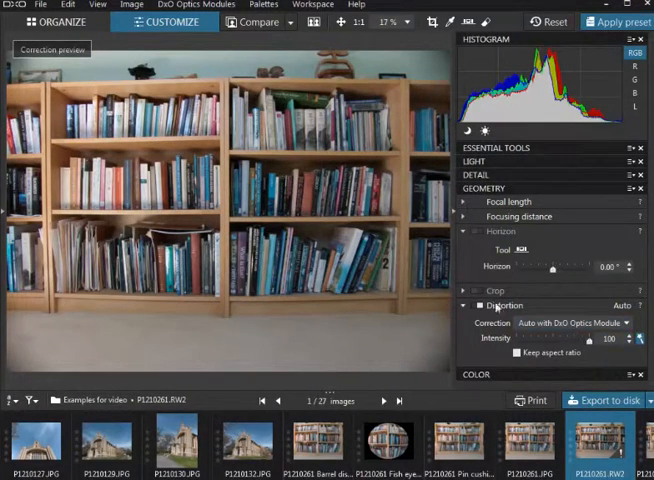
Step: Set distortion correction to Manual Barrel with intensity around 87
left_click(567, 322)
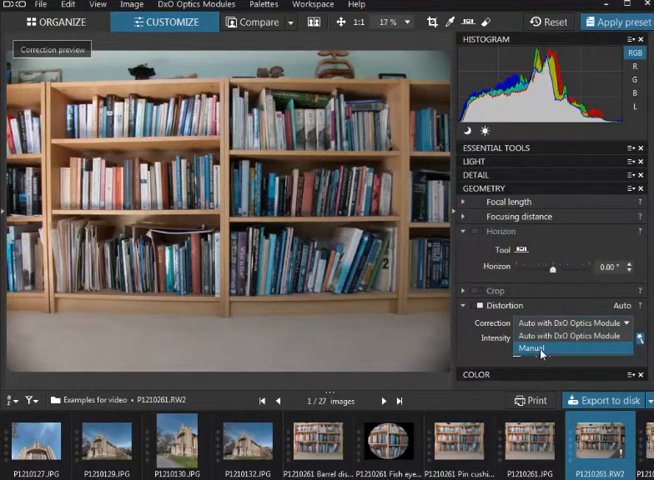
left_click(540, 348)
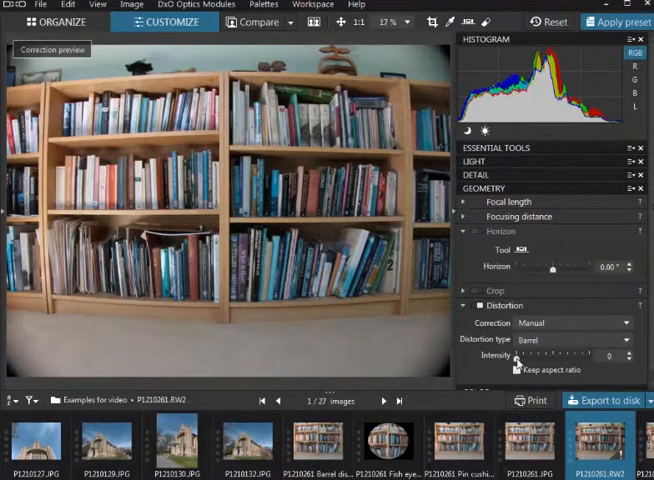
left_click_drag(524, 356, 558, 356)
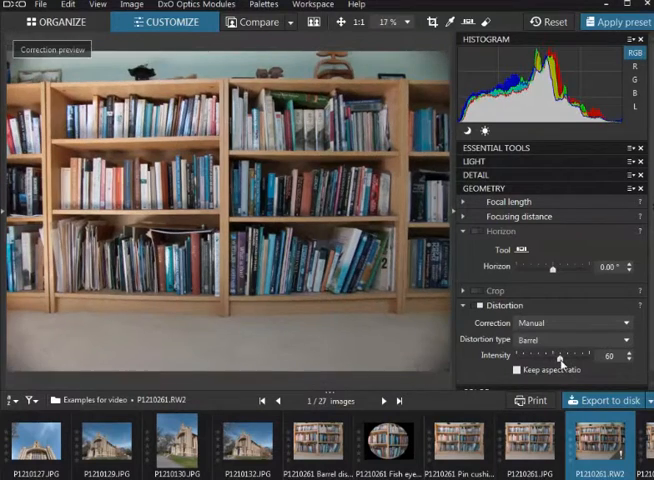
left_click_drag(555, 355, 565, 355)
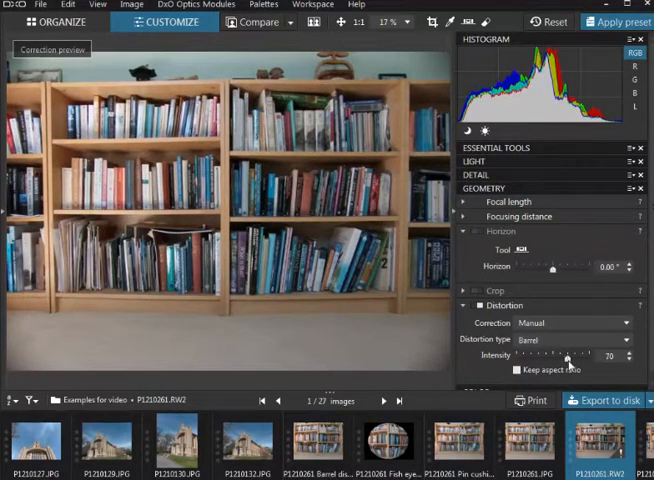
left_click_drag(560, 356, 570, 356)
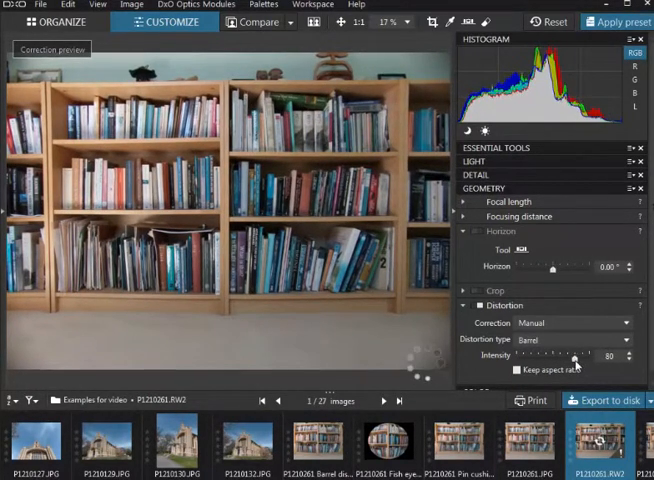
left_click_drag(575, 356, 588, 356)
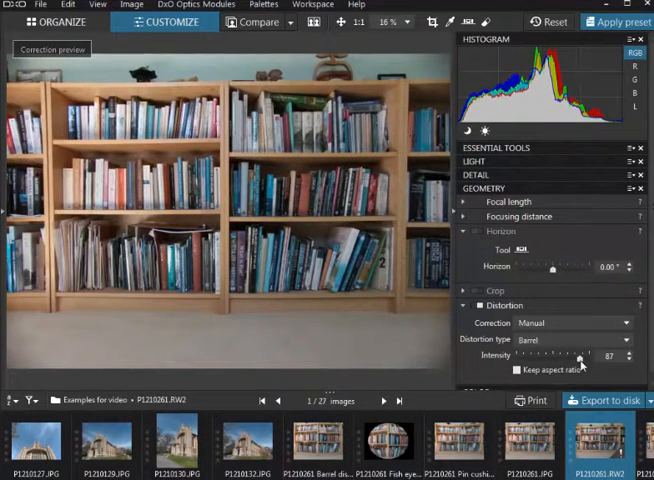
left_click_drag(585, 357, 582, 357)
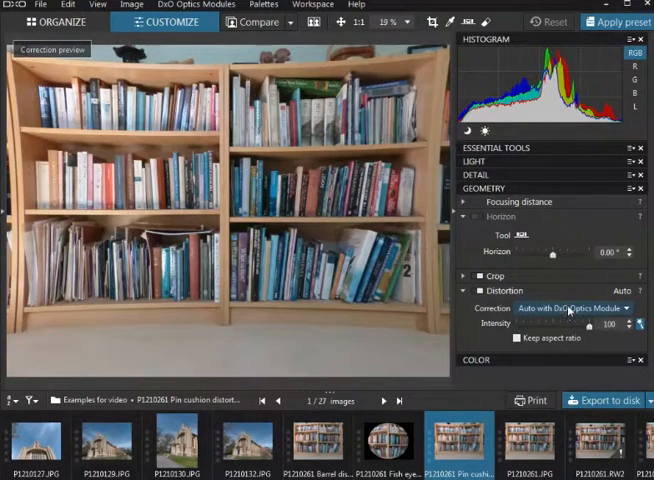
Step: Apply manual Pincushion distortion correction with intensity dragged up to 100
left_click(570, 308)
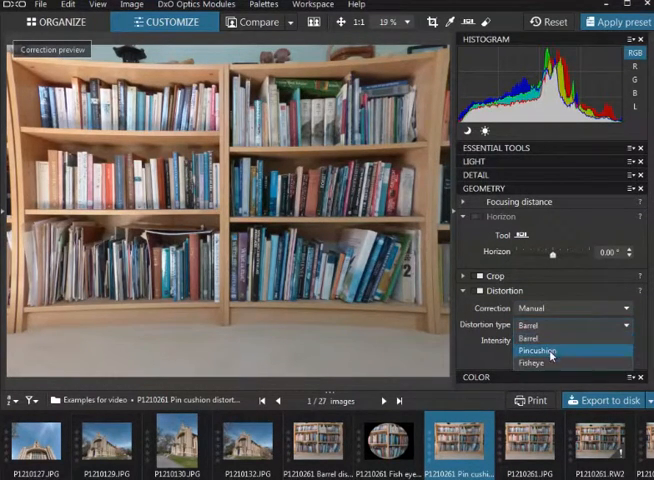
left_click(540, 351)
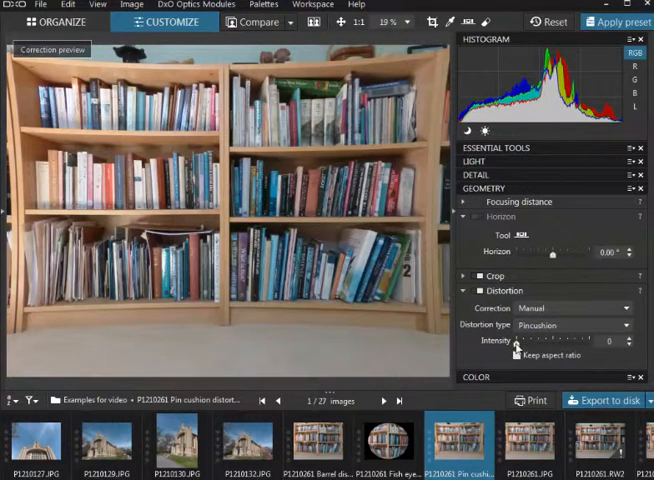
left_click_drag(517, 341, 562, 341)
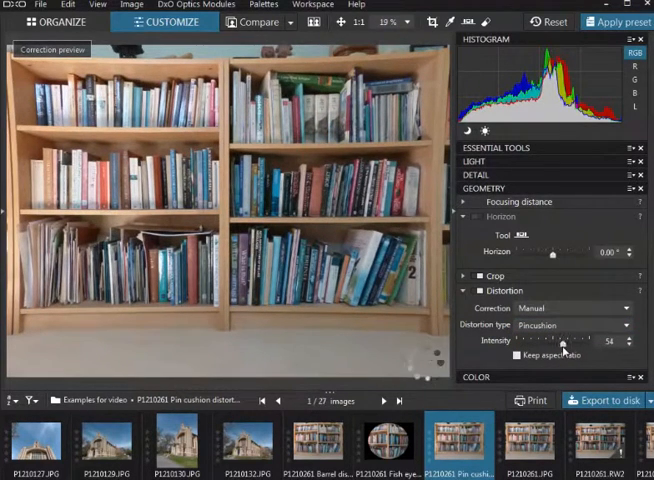
left_click_drag(556, 342, 570, 342)
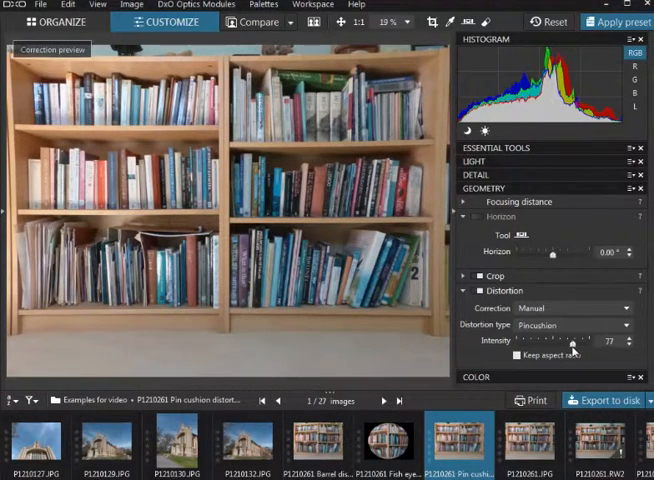
left_click_drag(573, 342, 585, 342)
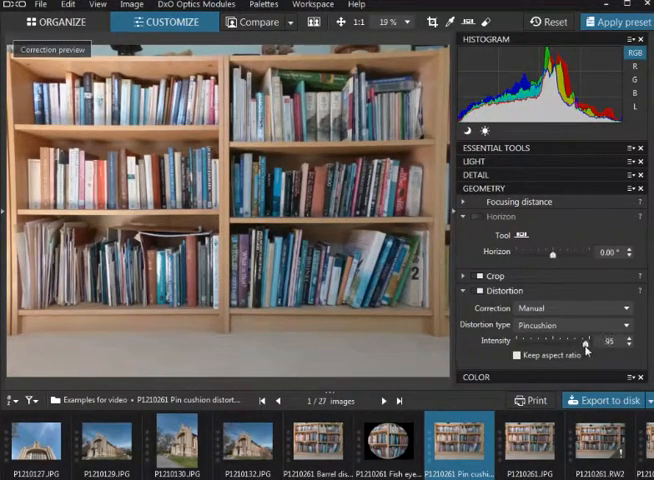
left_click_drag(585, 342, 562, 342)
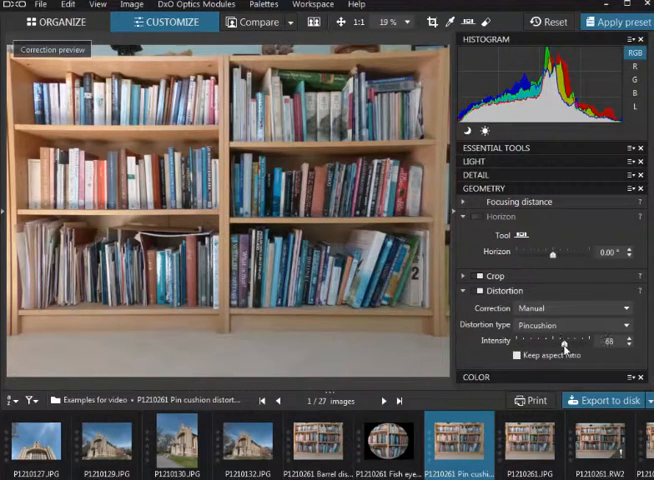
left_click_drag(564, 342, 595, 342)
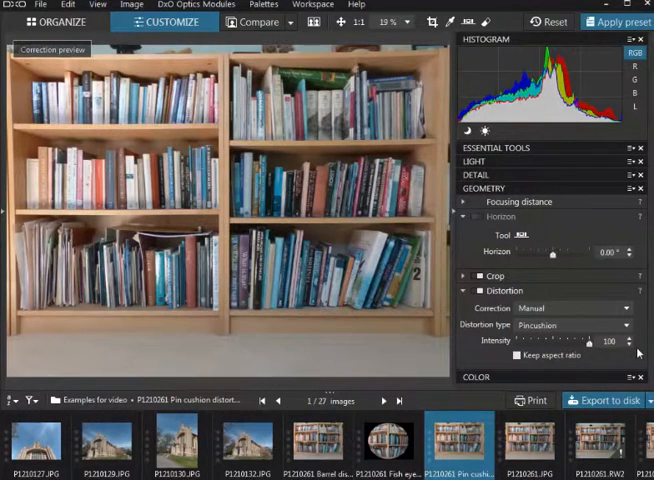
mouse_move(600, 355)
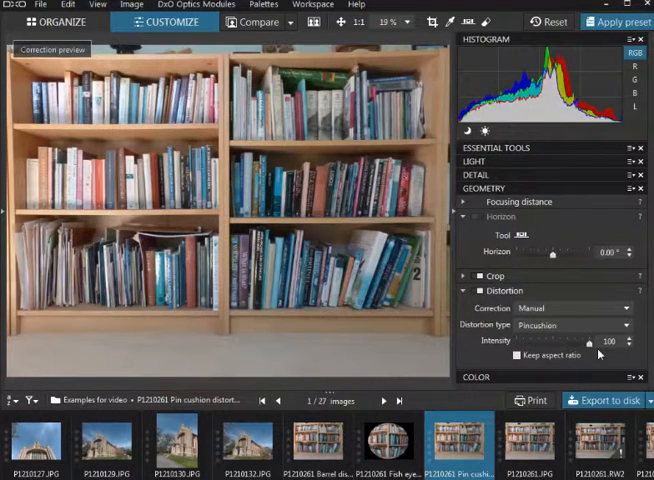
mouse_move(427, 54)
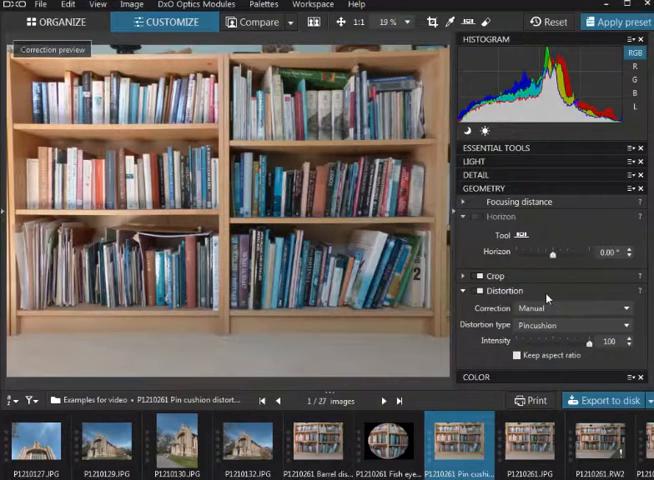
Step: Open the fish eye photo and set manual Fisheye correction to about 63
left_click(388, 440)
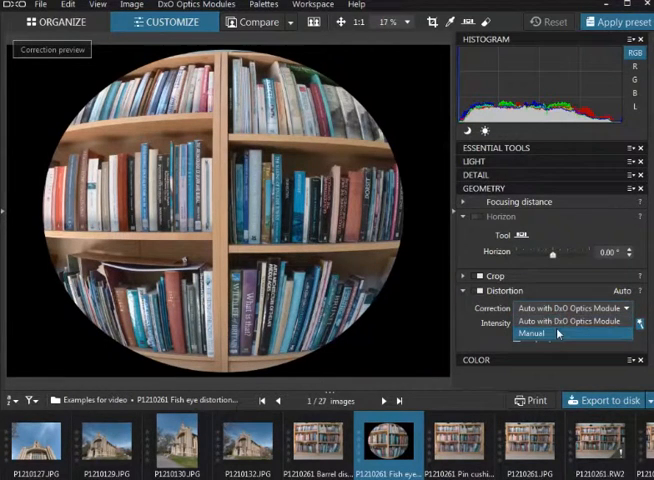
left_click(531, 334)
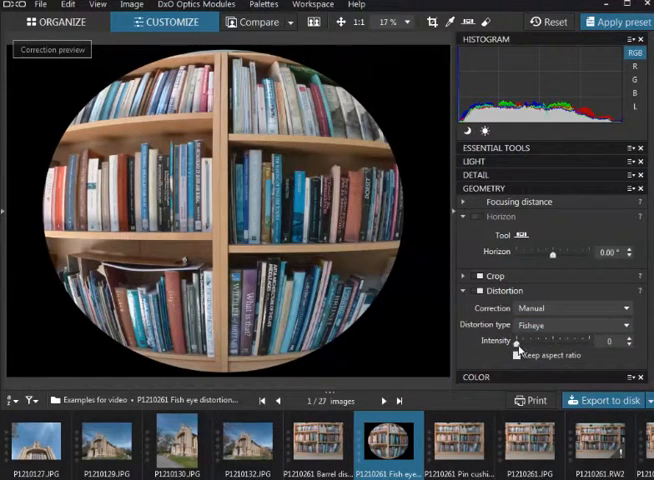
left_click_drag(520, 341, 563, 341)
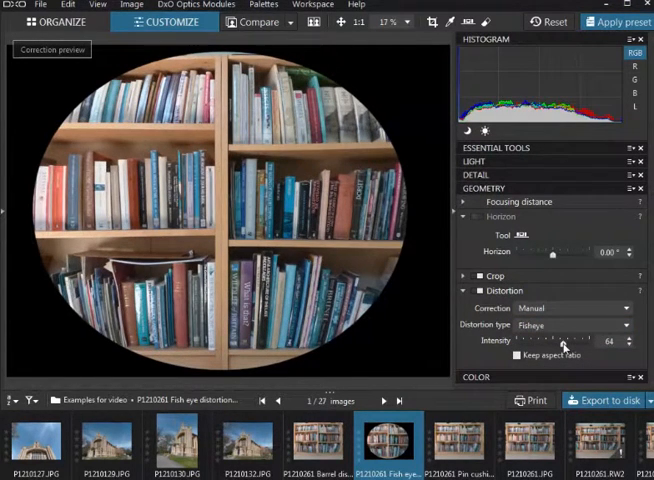
left_click_drag(565, 341, 560, 341)
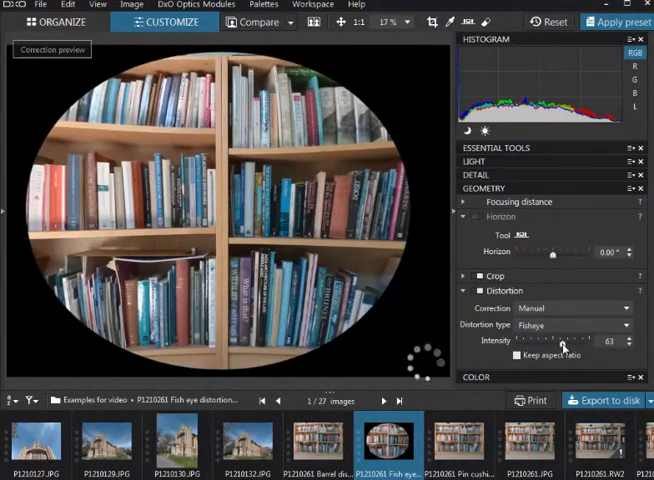
left_click_drag(565, 341, 558, 341)
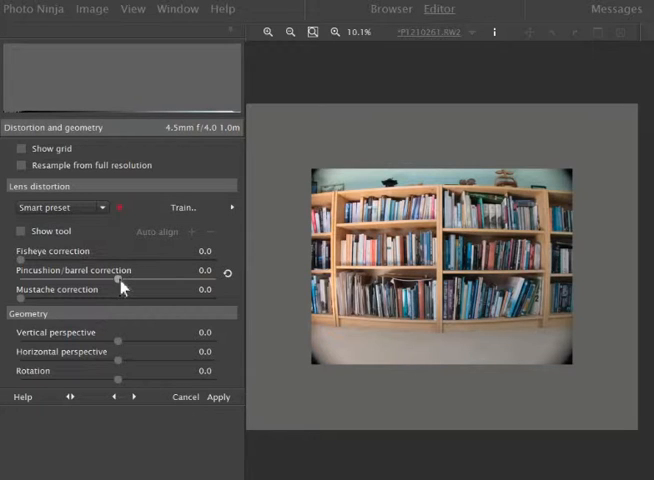
Step: Push the raw photo's pincushion/barrel correction to maximum, then settle around 94
left_click_drag(117, 283, 140, 283)
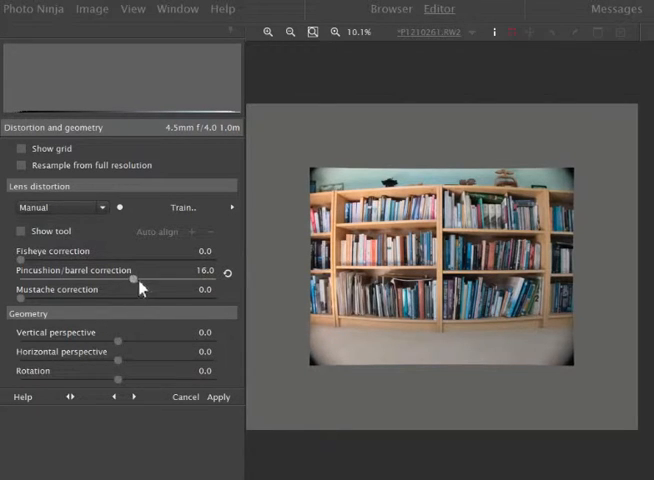
left_click_drag(128, 271, 166, 271)
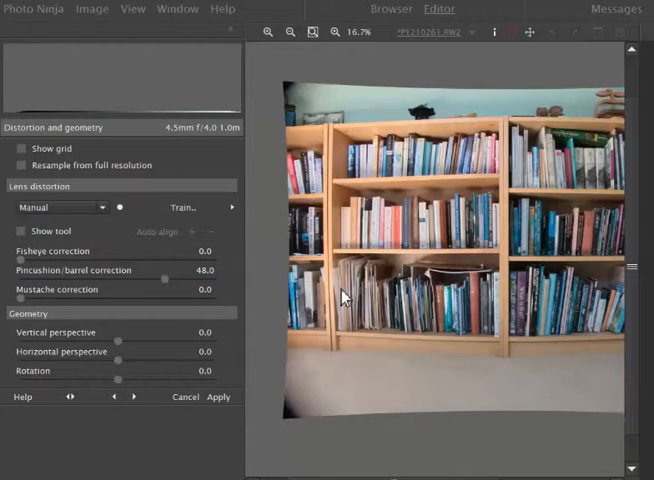
left_click(289, 32)
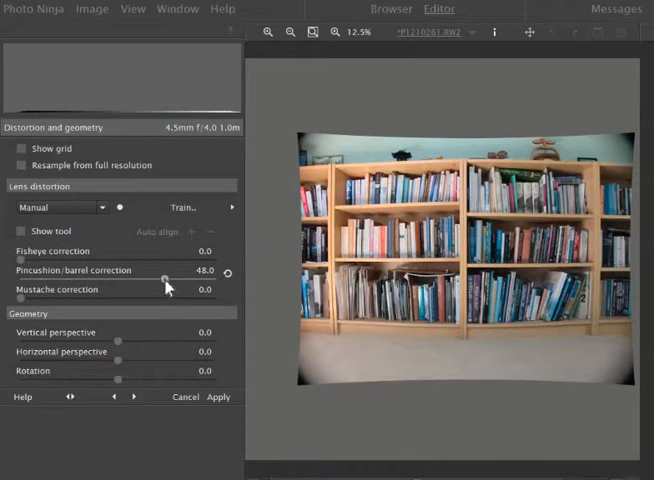
left_click_drag(163, 277, 200, 277)
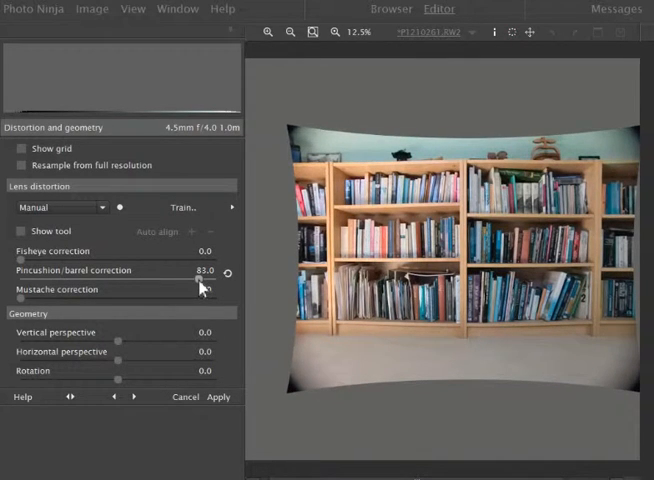
left_click_drag(198, 281, 205, 281)
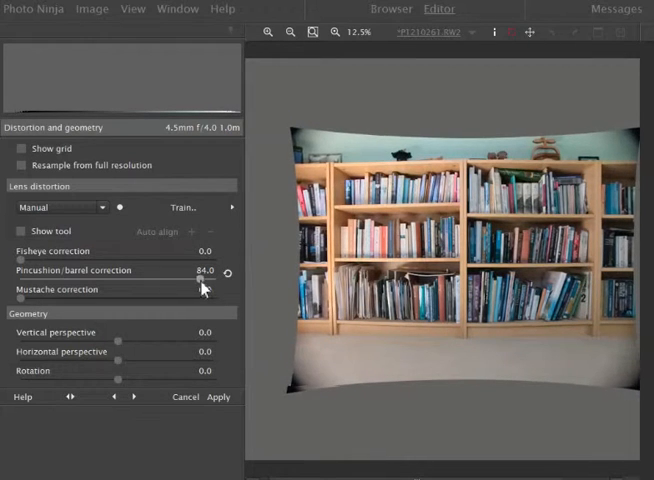
left_click_drag(202, 282, 220, 282)
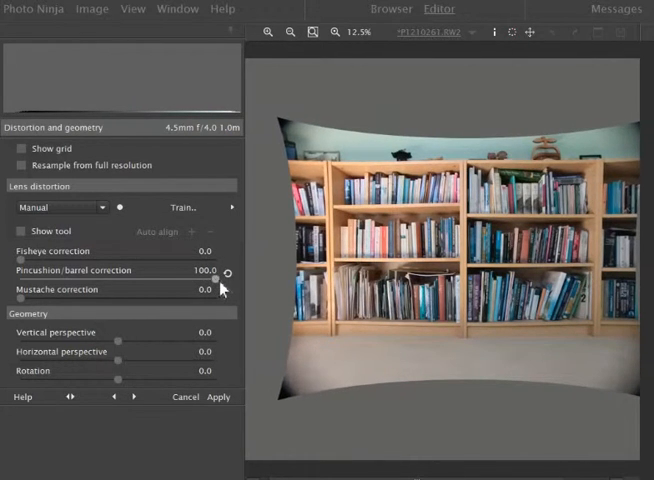
left_click_drag(220, 270, 210, 270)
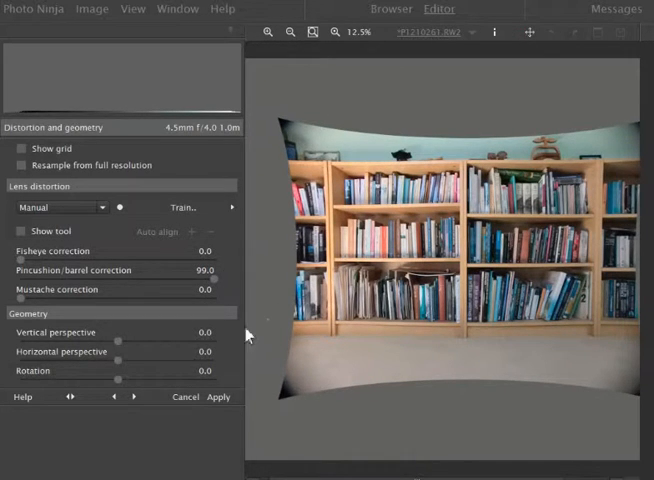
mouse_move(160, 328)
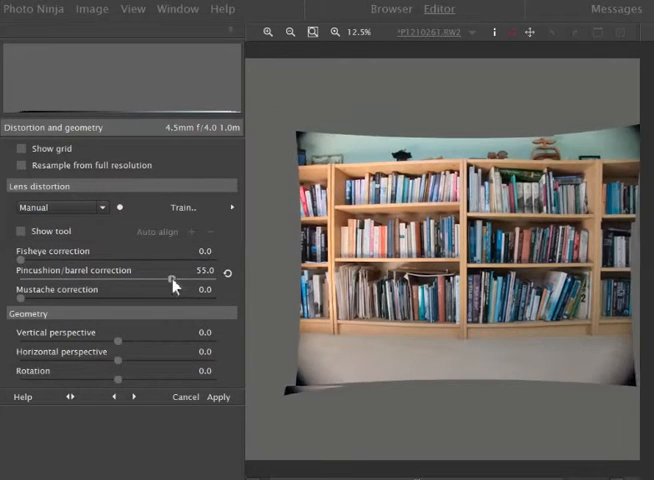
left_click_drag(170, 277, 214, 277)
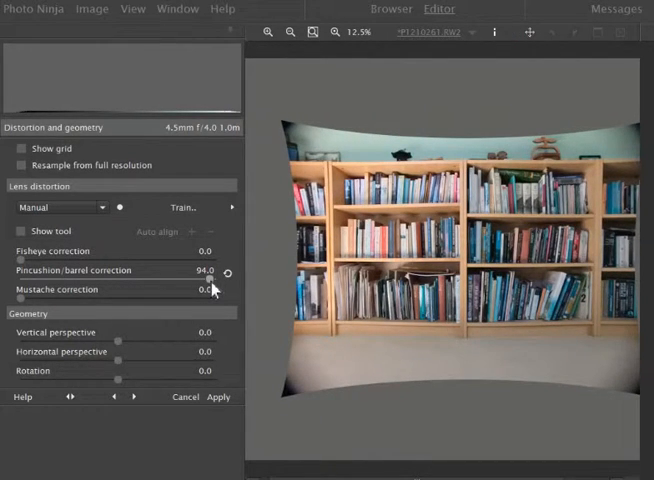
left_click_drag(212, 279, 208, 279)
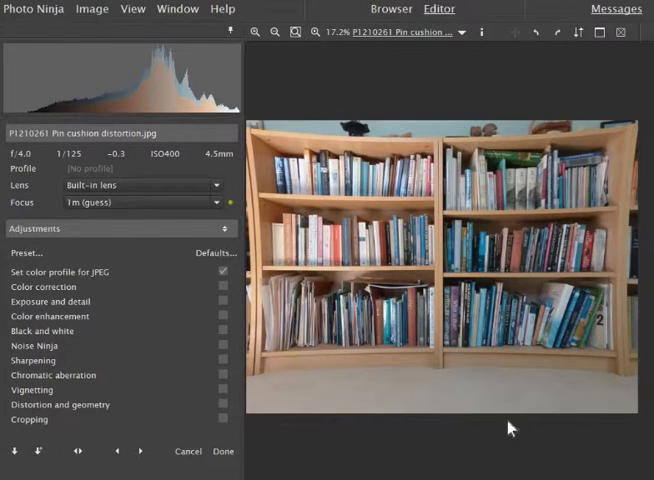
Step: Set the pincushion JPEG's pincushion/barrel correction to about -57
left_click(60, 404)
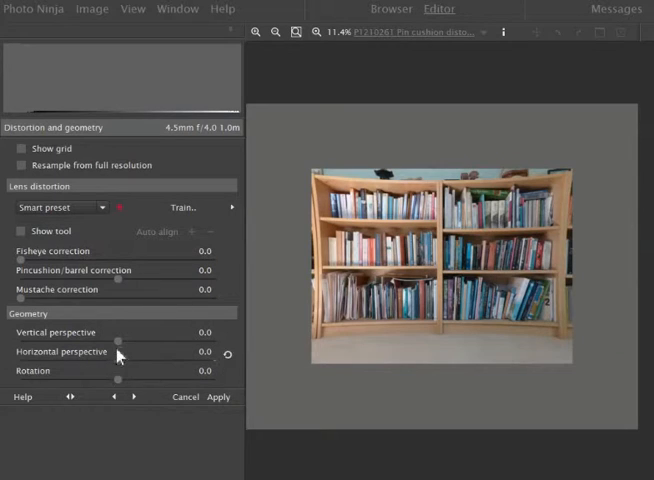
left_click_drag(118, 271, 113, 271)
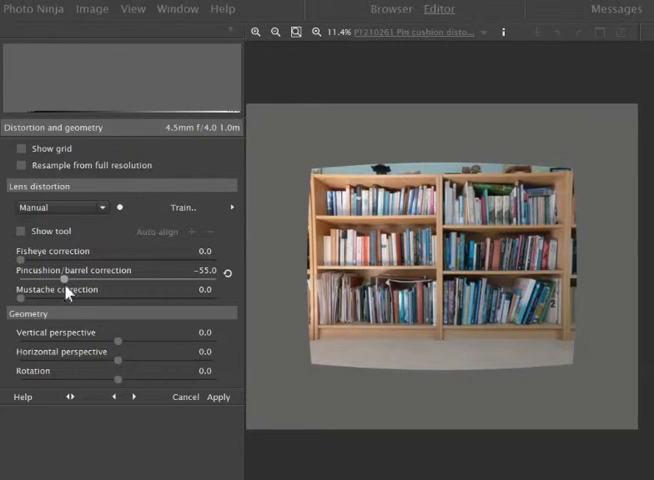
left_click_drag(62, 281, 58, 281)
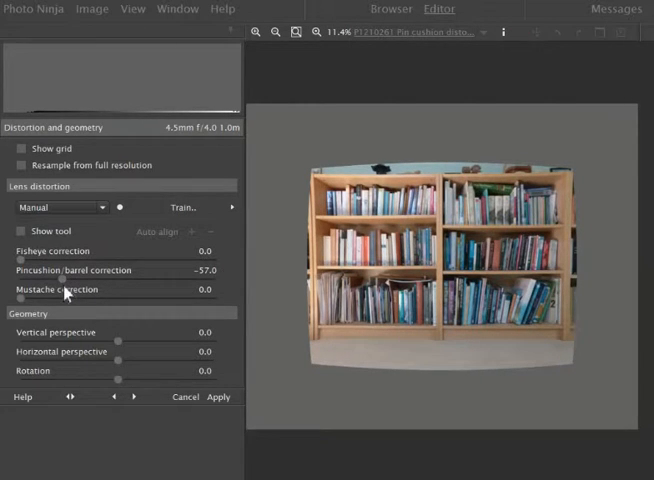
mouse_move(67, 313)
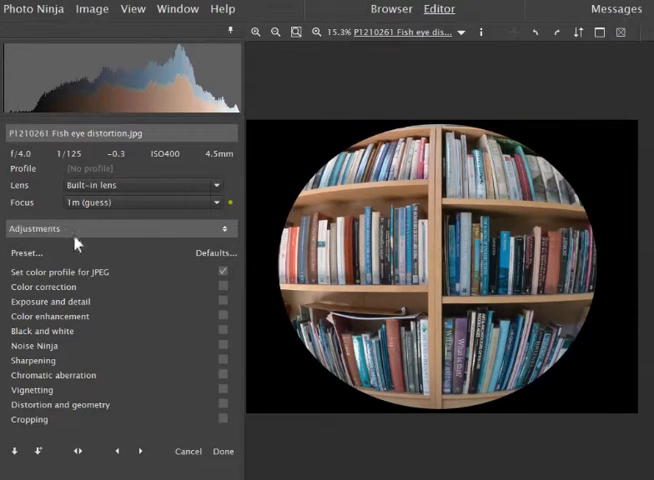
Step: Set the fish eye JPEG's fisheye correction to about 53
left_click(60, 404)
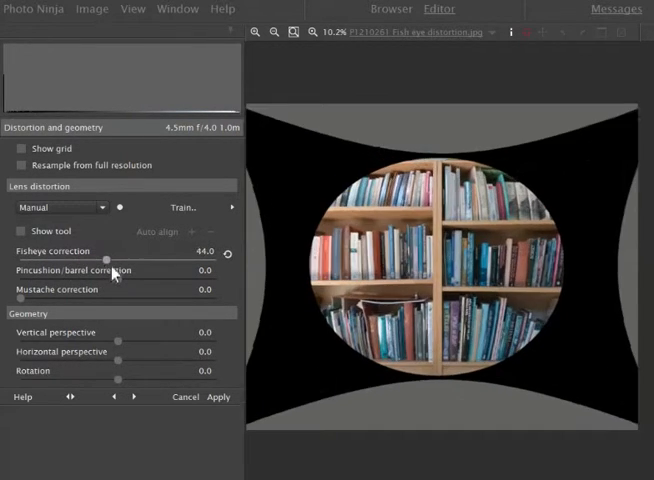
left_click_drag(111, 258, 119, 258)
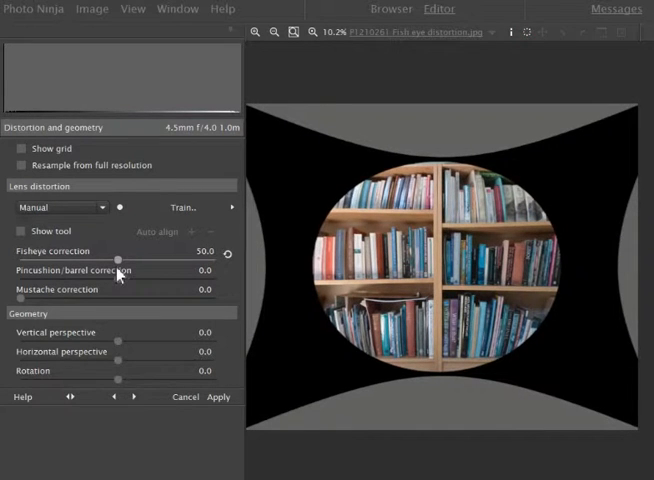
left_click_drag(120, 259, 125, 259)
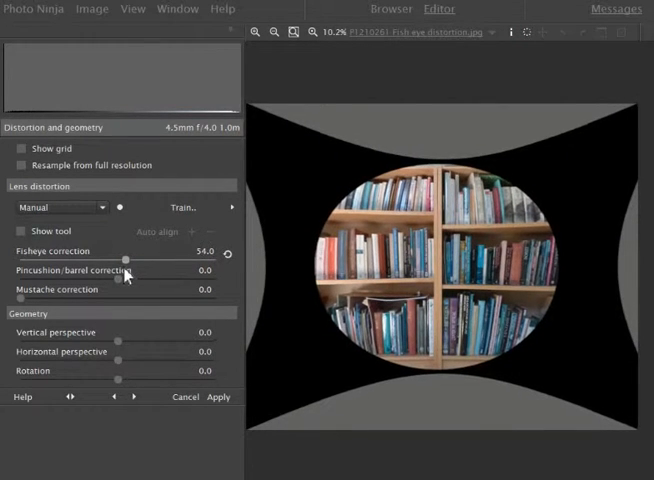
left_click_drag(124, 258, 122, 258)
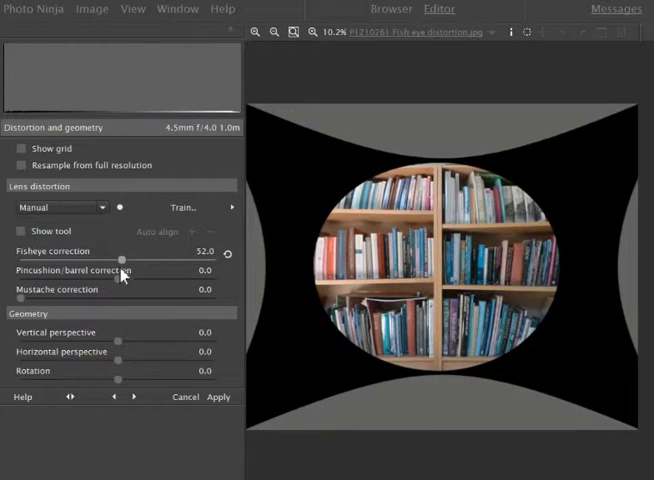
left_click_drag(124, 258, 126, 258)
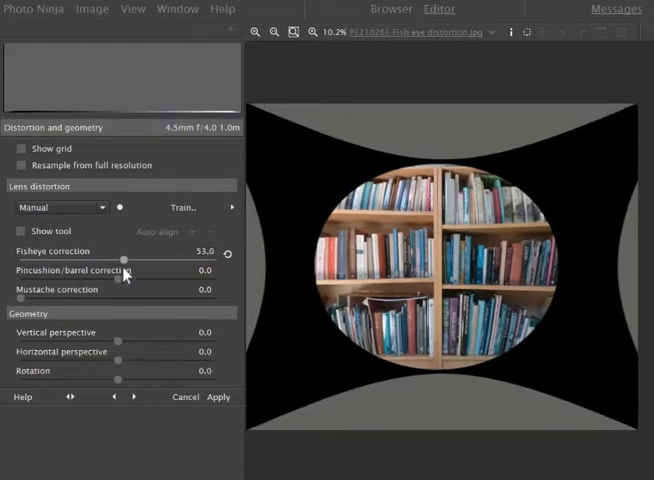
left_click_drag(125, 258, 116, 258)
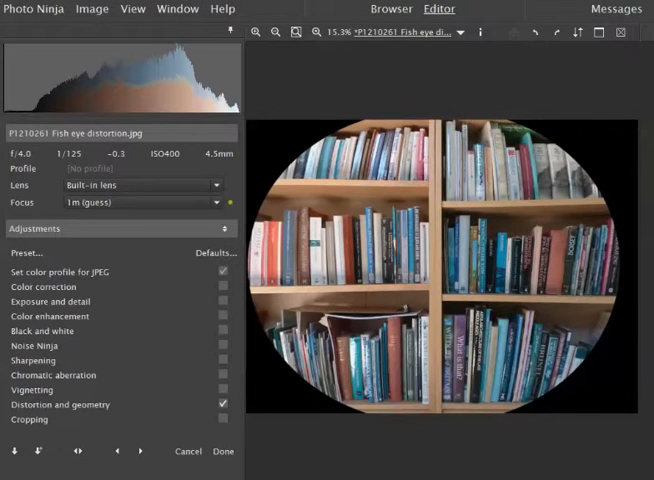
Step: Push horizontal perspective correction on the bookshelf photo to -100
left_click(140, 451)
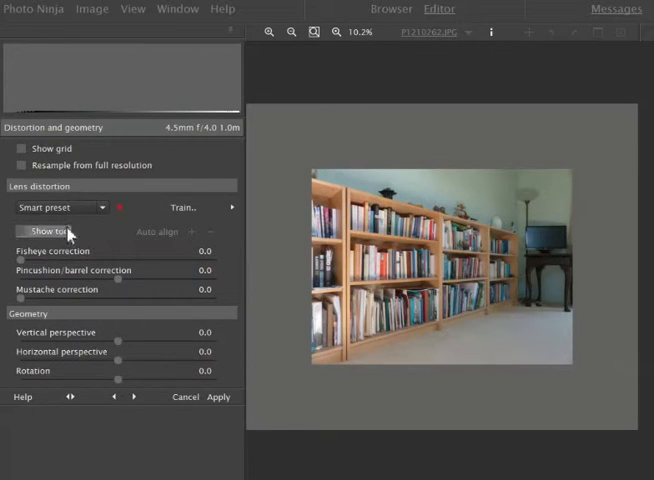
mouse_move(118, 365)
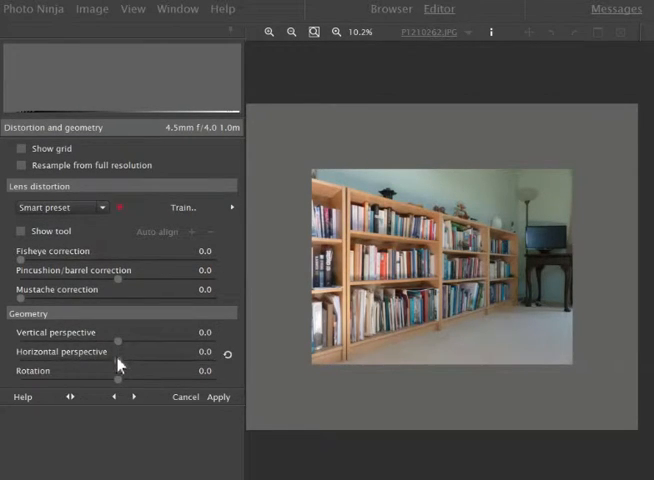
left_click_drag(118, 351, 158, 351)
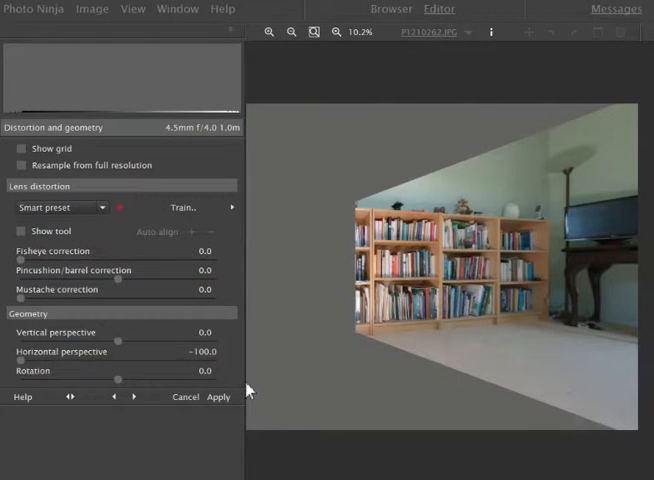
mouse_move(449, 323)
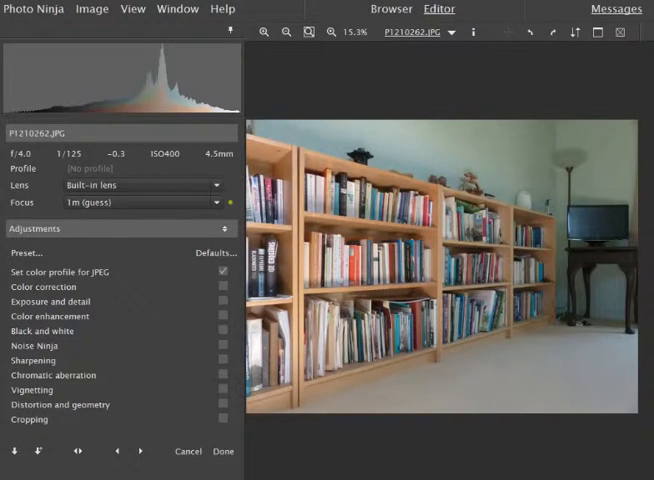
Step: On the next bookshelf photo, set Vertical perspective to about -56
left_click(141, 451)
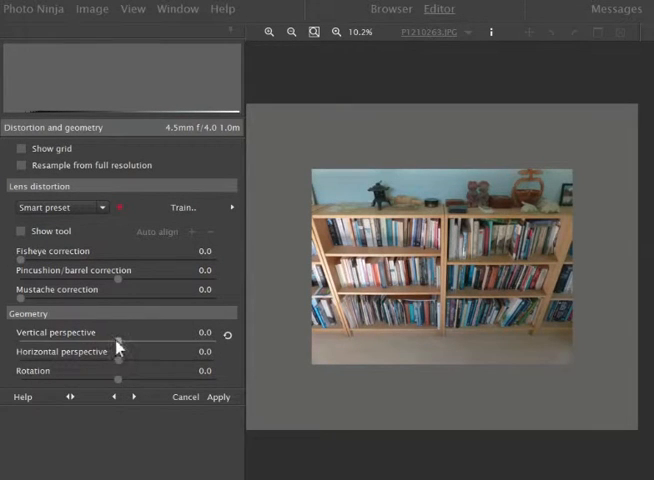
left_click_drag(120, 332, 110, 332)
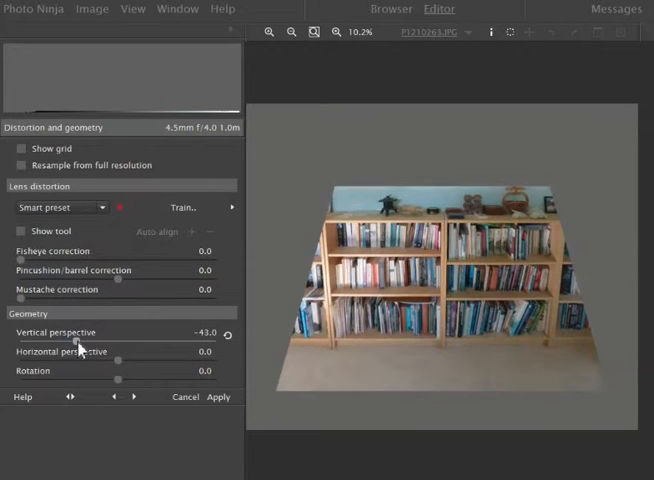
left_click_drag(83, 343, 62, 343)
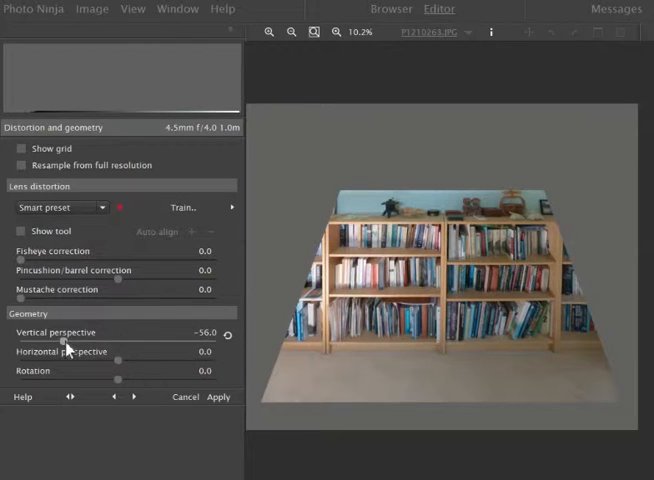
mouse_move(330, 247)
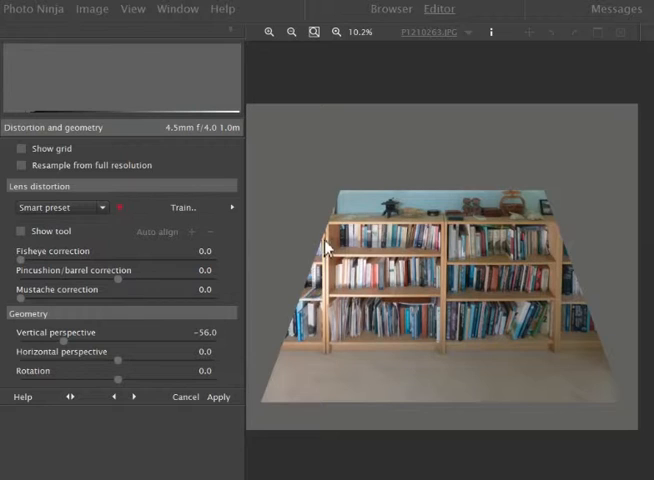
mouse_move(340, 313)
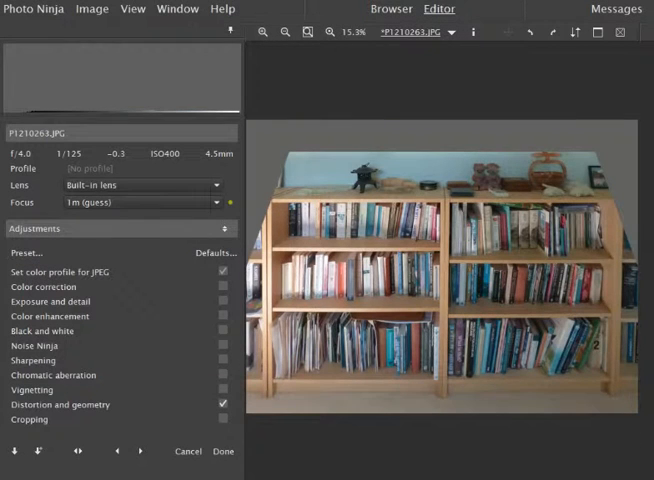
Step: On the next bookshelf photo, open Distortion and geometry and set Vertical perspective to -57
left_click(140, 451)
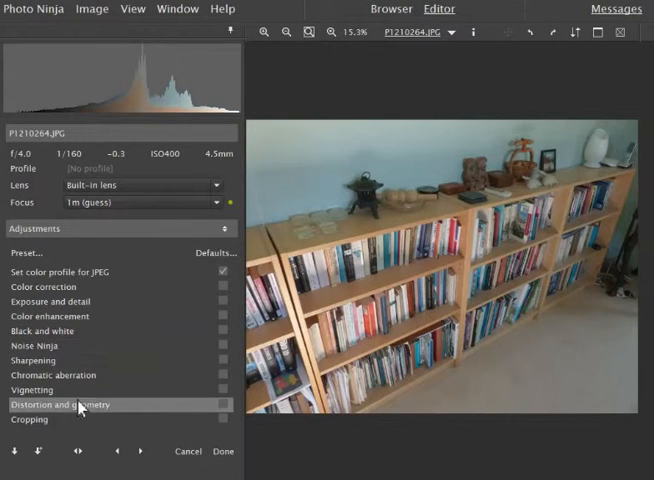
left_click(62, 404)
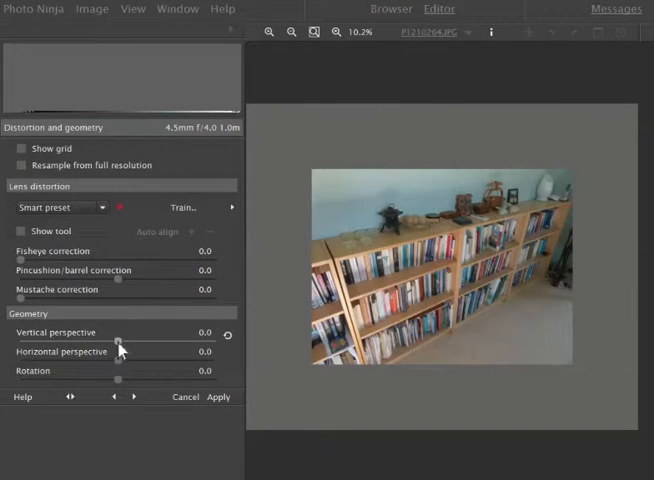
left_click_drag(115, 342, 60, 342)
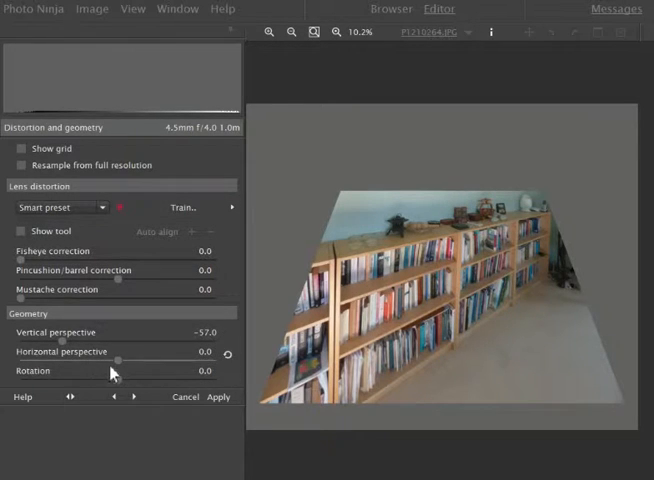
Step: Push Horizontal perspective to -100 and rotate the photo to about 15.5
left_click_drag(115, 353, 85, 353)
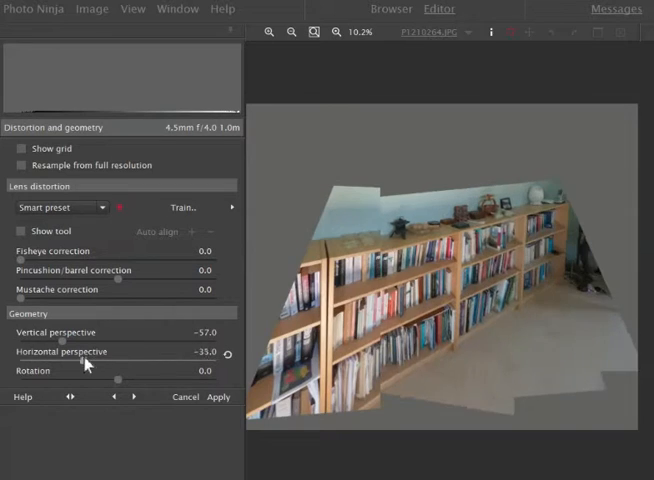
left_click_drag(116, 364, 10, 364)
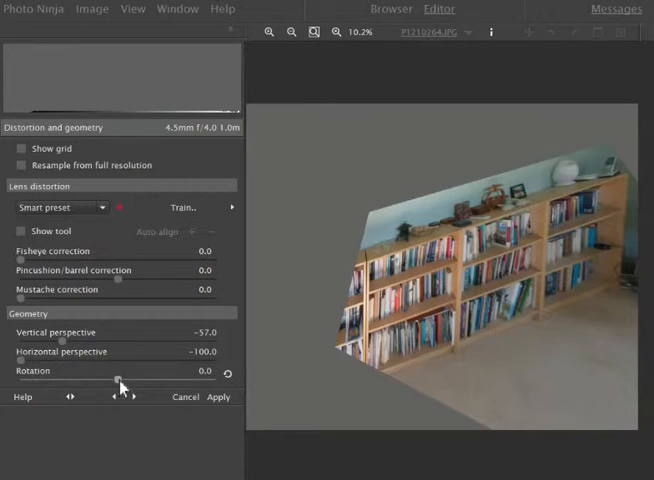
left_click_drag(118, 383, 152, 383)
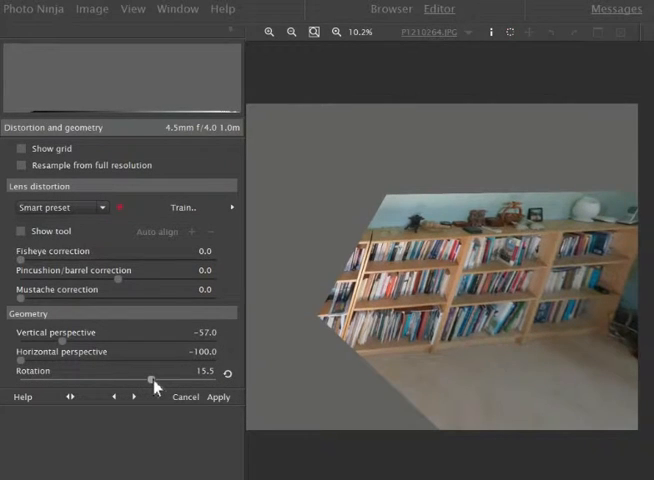
left_click_drag(153, 382, 147, 382)
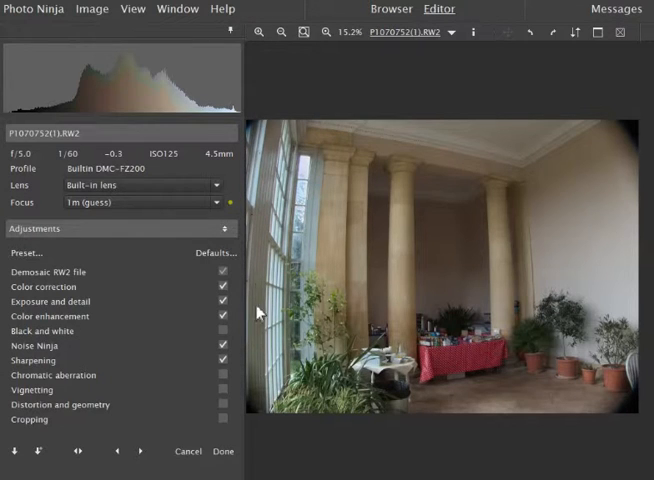
mouse_move(307, 142)
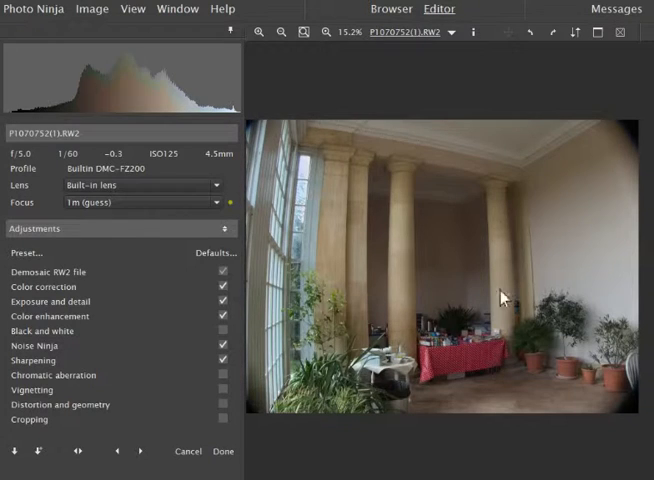
mouse_move(508, 228)
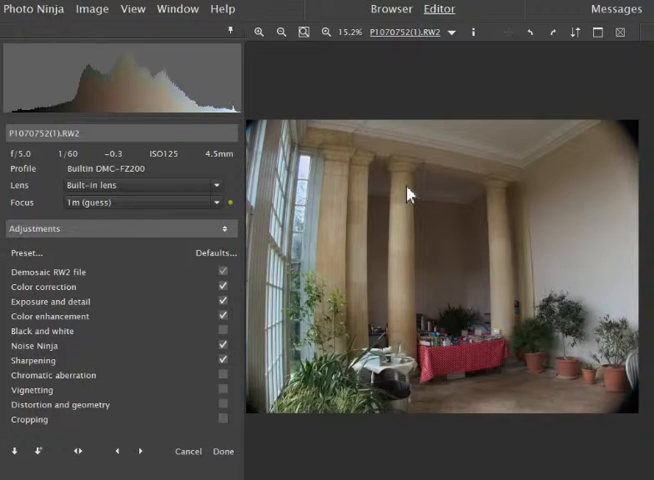
mouse_move(378, 293)
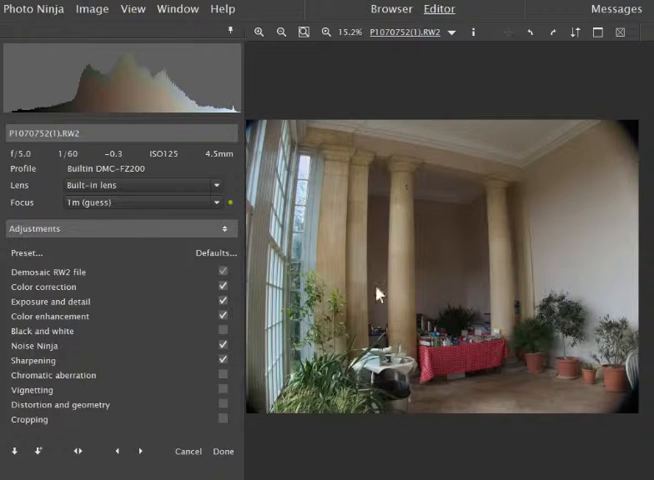
mouse_move(302, 326)
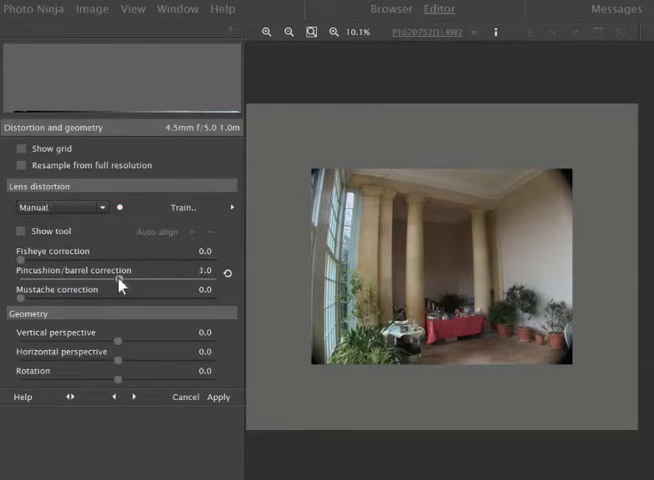
Step: Set Pincushion/barrel correction to 95 and Vertical perspective to 9
left_click_drag(118, 276, 160, 276)
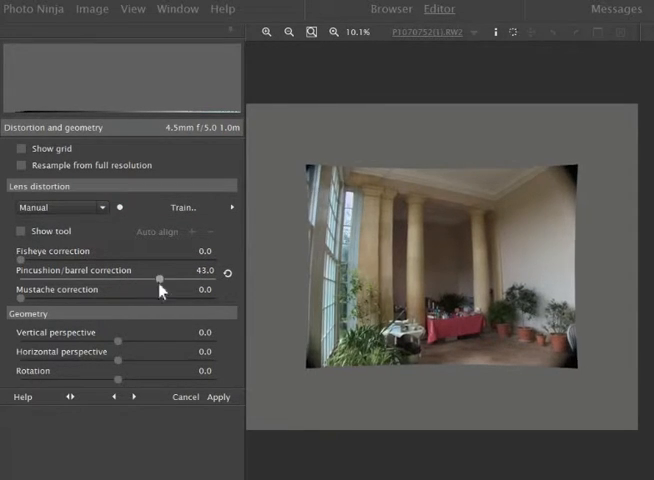
left_click_drag(163, 273, 210, 273)
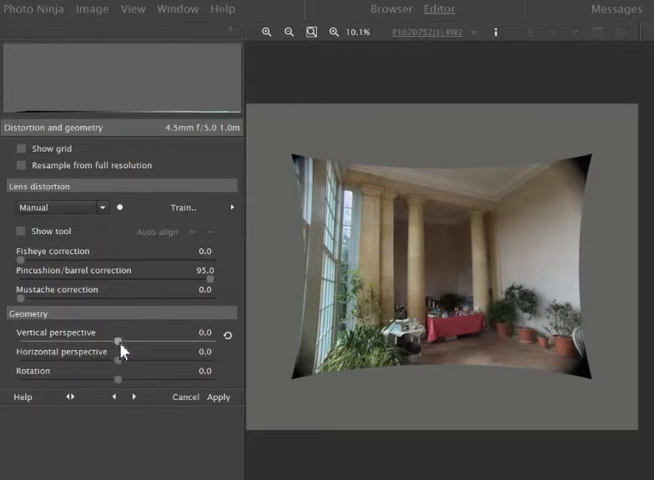
left_click_drag(116, 332, 137, 332)
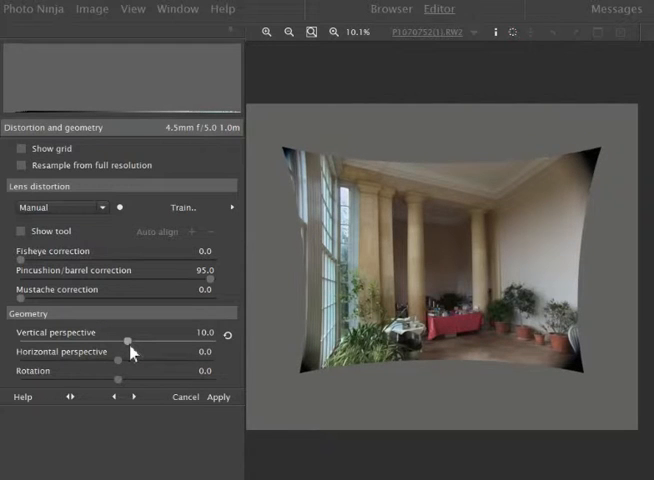
left_click_drag(138, 333, 128, 333)
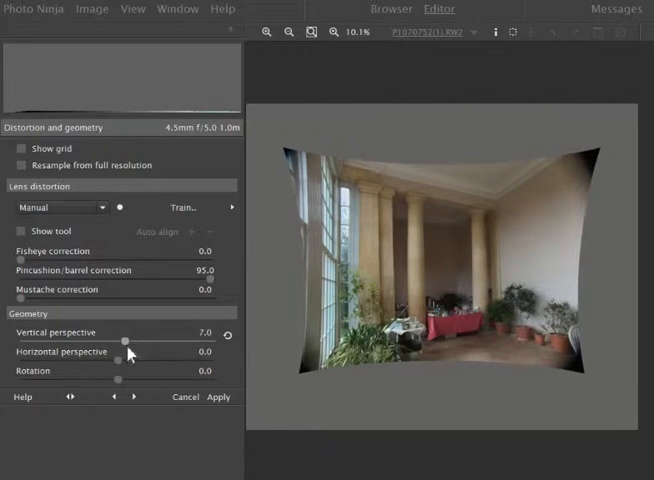
left_click_drag(117, 332, 128, 332)
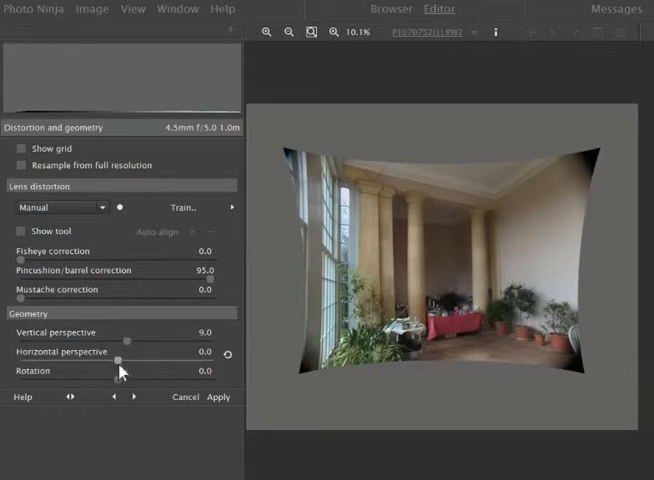
Step: Experiment with Horizontal perspective, ending at -68
left_click_drag(118, 358, 108, 358)
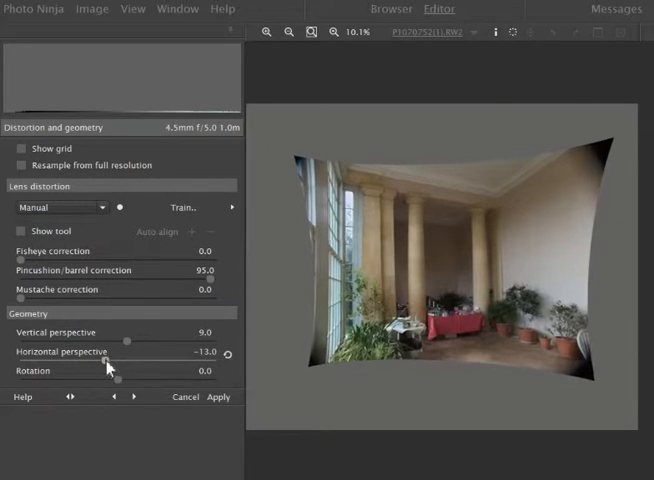
left_click_drag(127, 353, 100, 353)
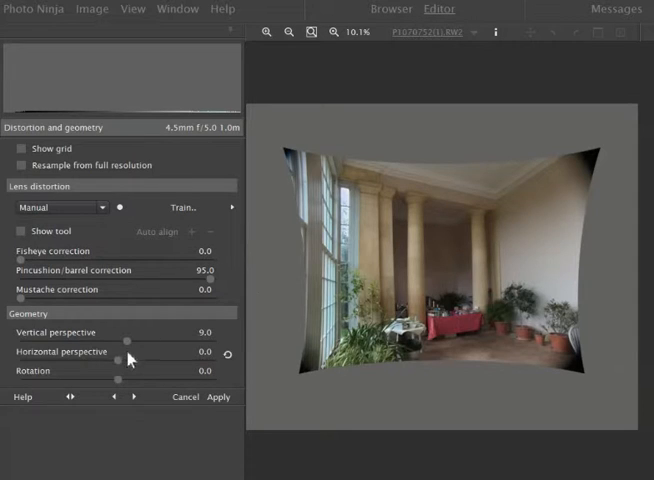
left_click_drag(128, 351, 82, 351)
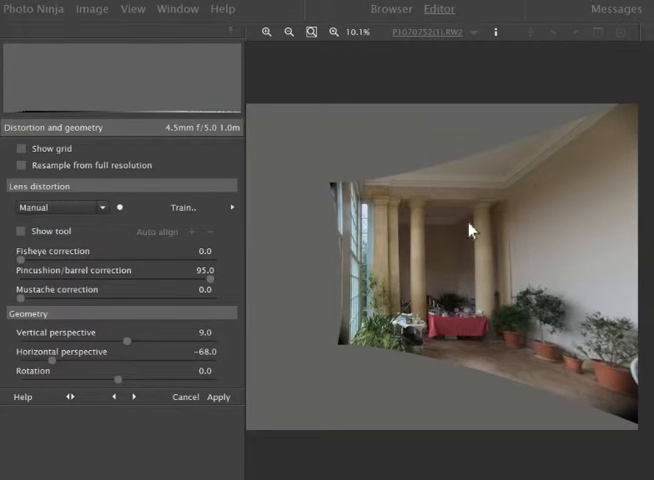
mouse_move(479, 240)
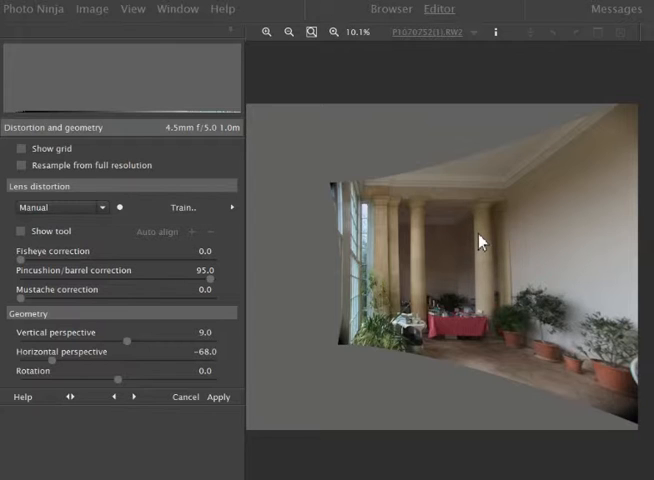
mouse_move(486, 250)
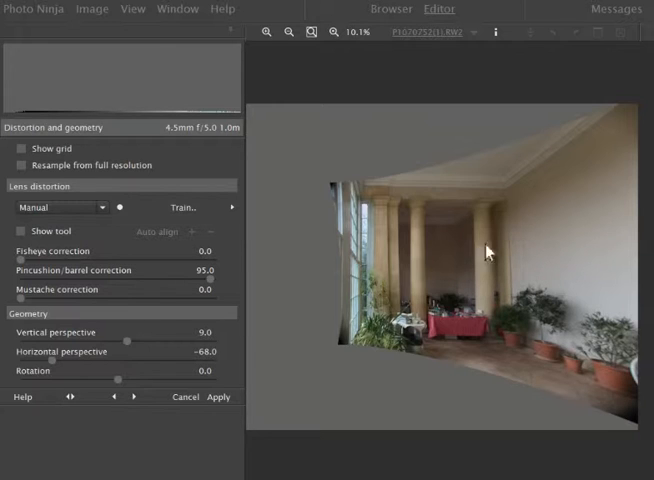
mouse_move(545, 297)
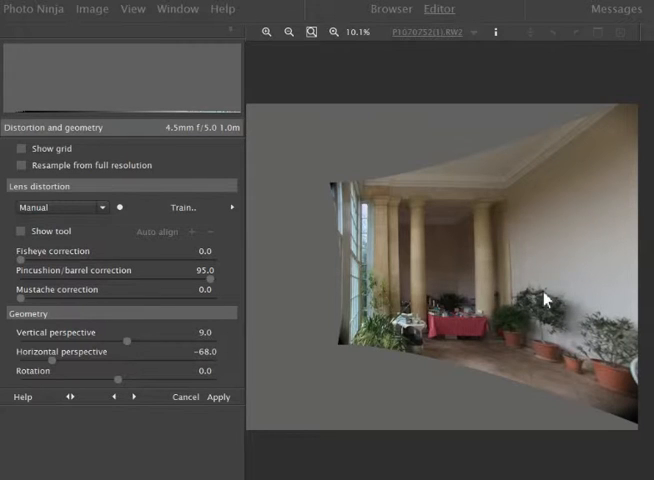
mouse_move(467, 196)
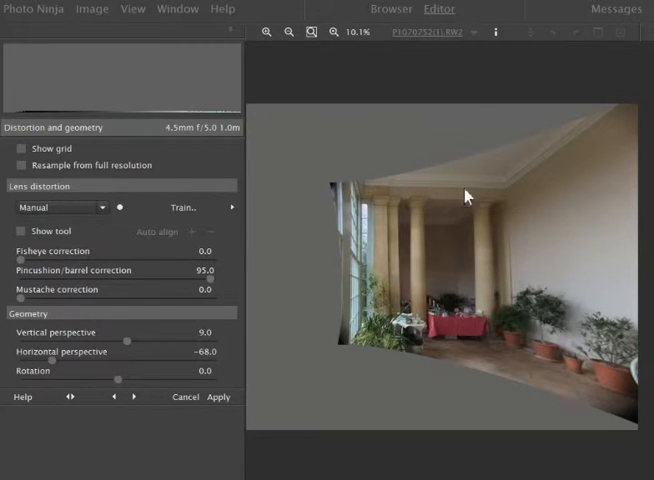
mouse_move(545, 357)
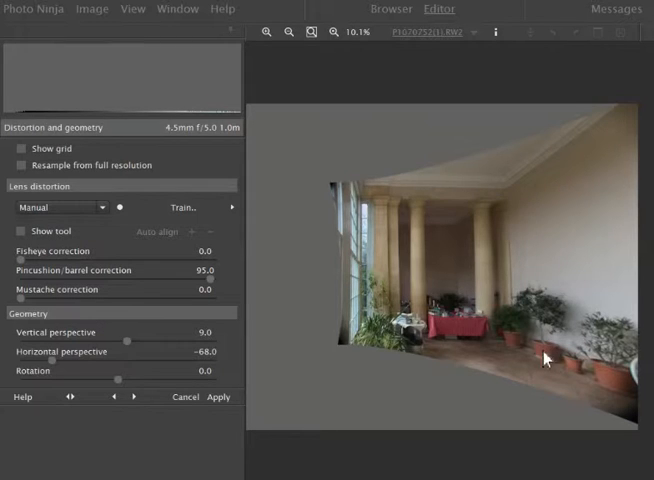
mouse_move(360, 262)
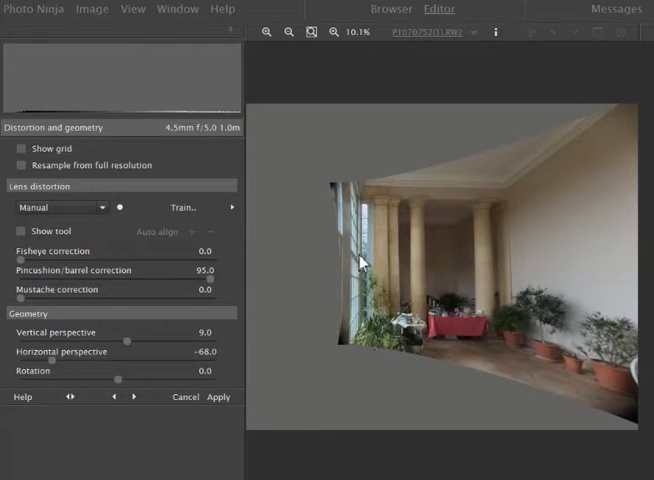
mouse_move(360, 325)
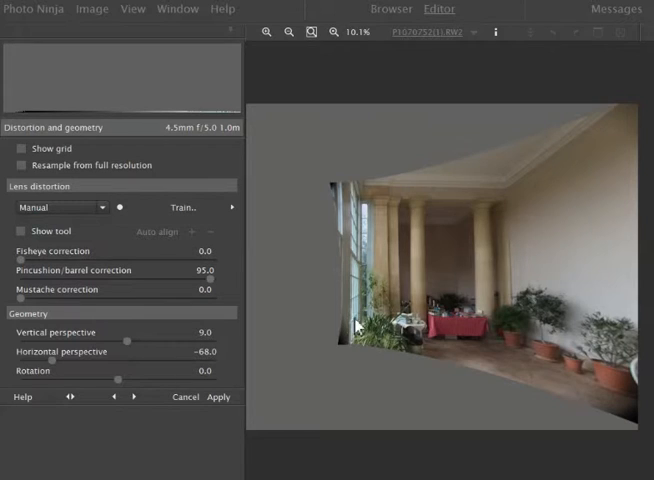
mouse_move(489, 196)
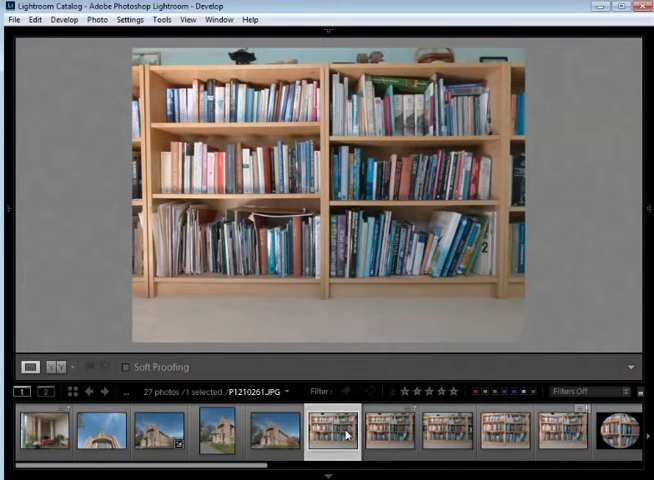
Step: Open the bowed, barrel-distorted bookshelf photo from the filmstrip in Develop
left_click(390, 432)
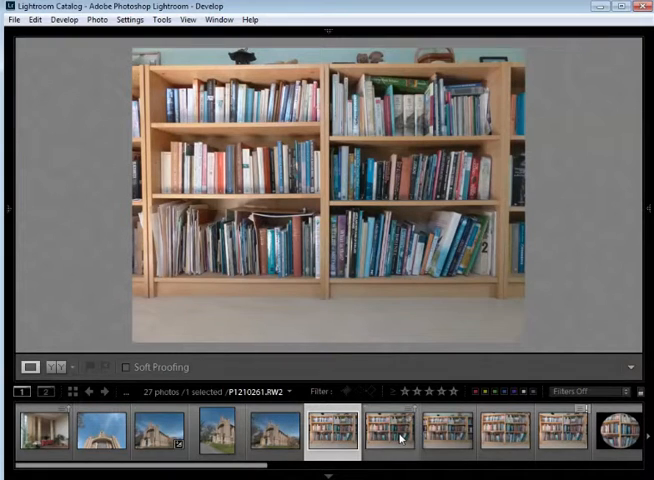
left_click(390, 432)
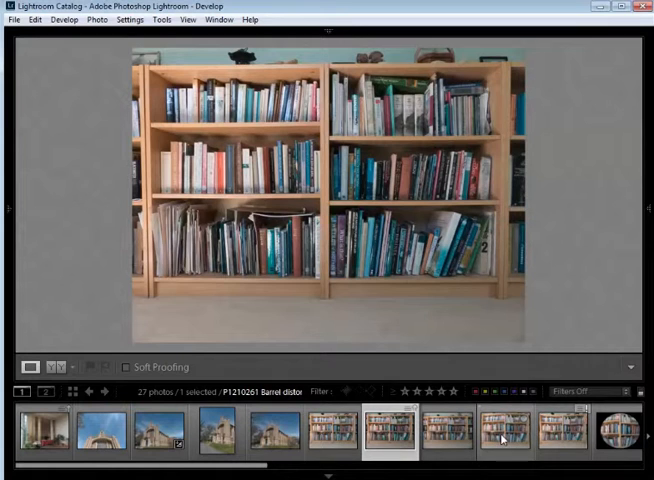
left_click(505, 431)
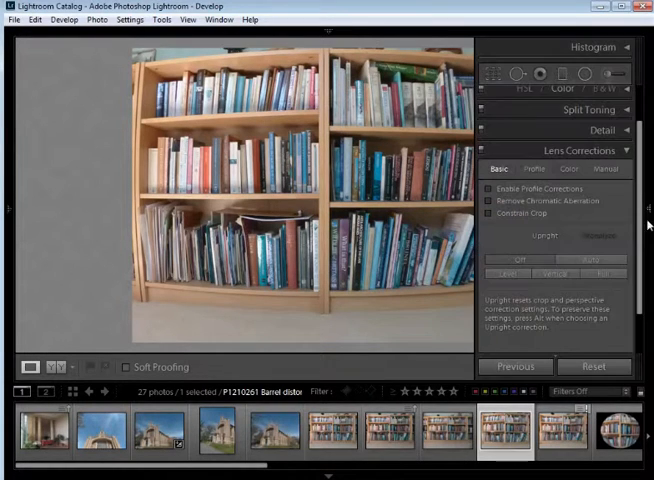
Step: Show Lens Corrections Manual sliders and try Distortion around +55 on the bowed shelves
left_click(491, 189)
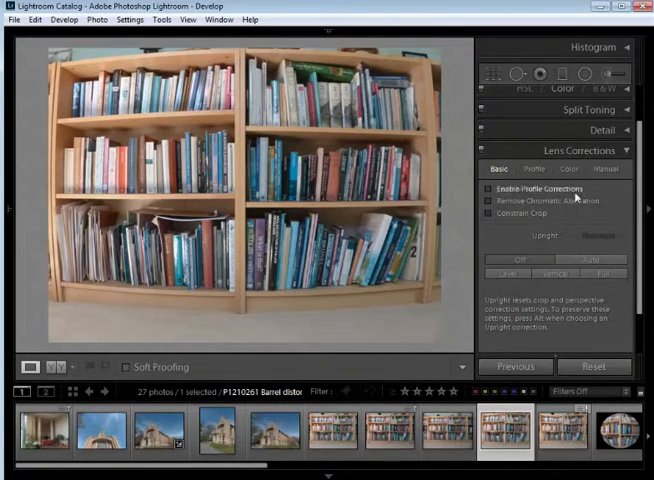
left_click(605, 168)
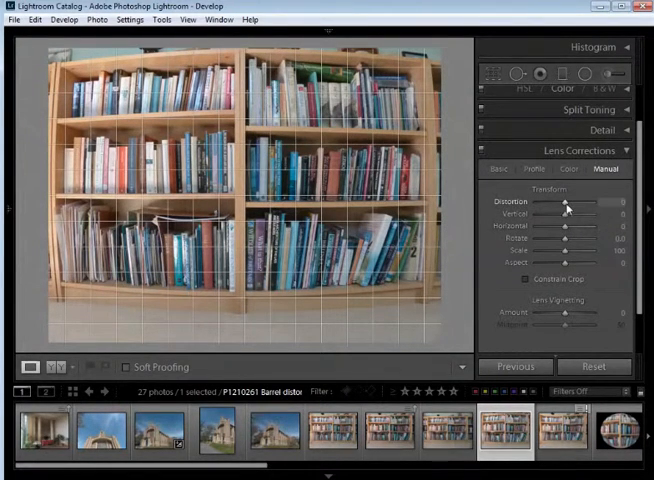
left_click_drag(567, 208, 578, 208)
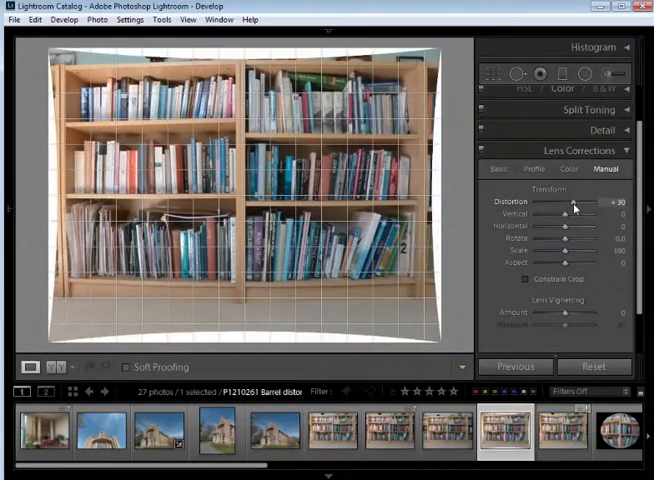
left_click_drag(570, 210, 585, 210)
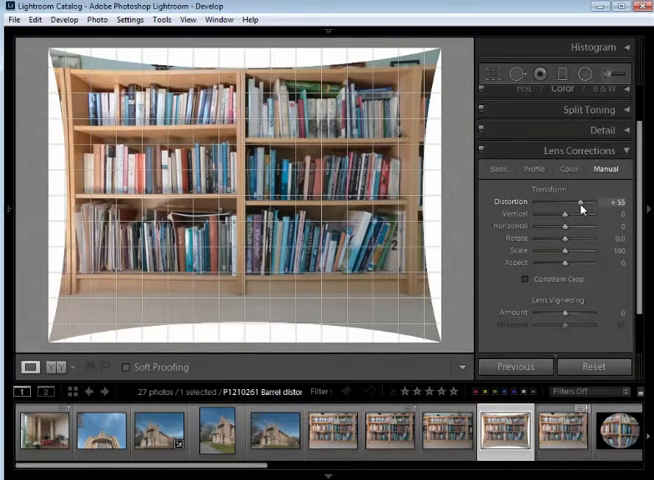
left_click_drag(582, 207, 572, 207)
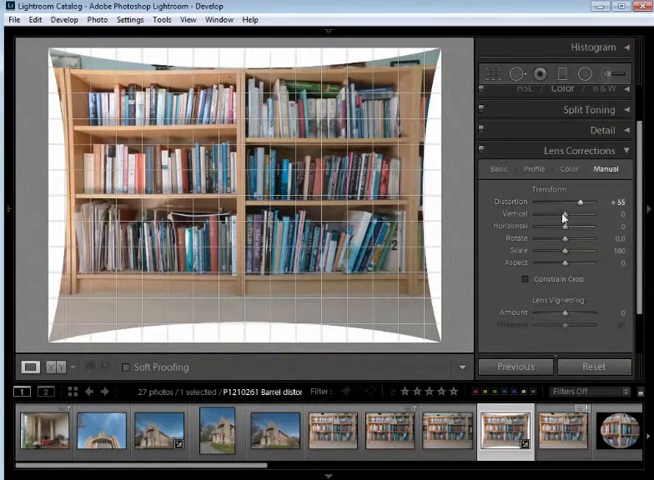
Step: Open the pincushion bookshelf photo and counter its bowing with Distortion near -14
left_click(375, 430)
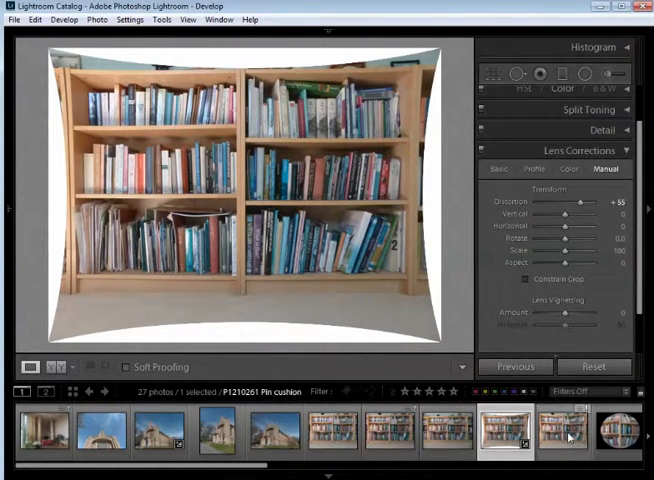
left_click_drag(596, 202, 564, 202)
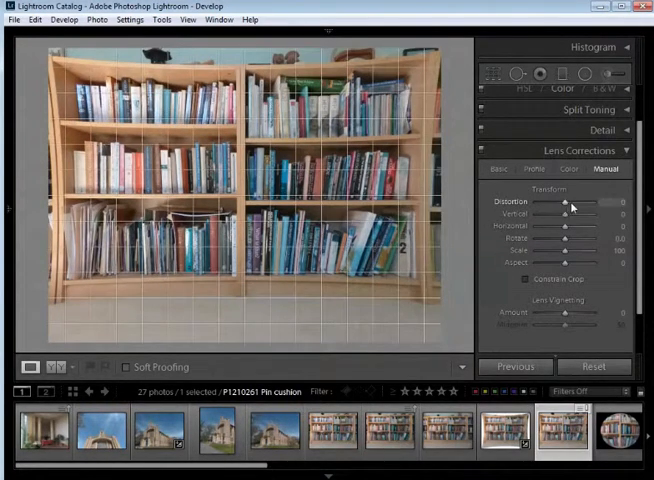
left_click_drag(567, 204, 558, 204)
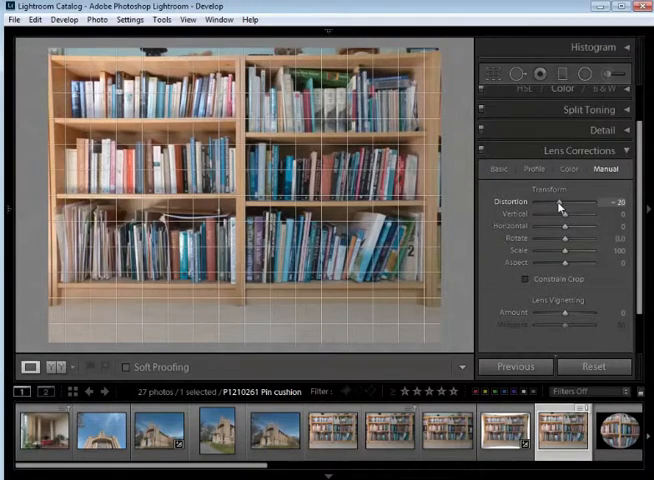
left_click_drag(563, 204, 556, 204)
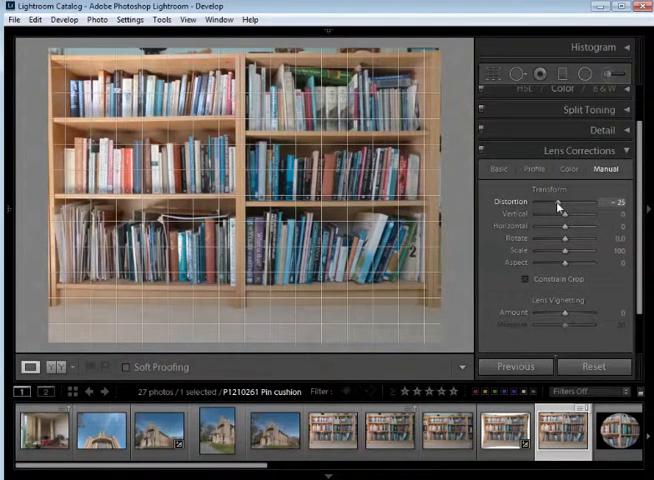
left_click_drag(563, 205, 550, 205)
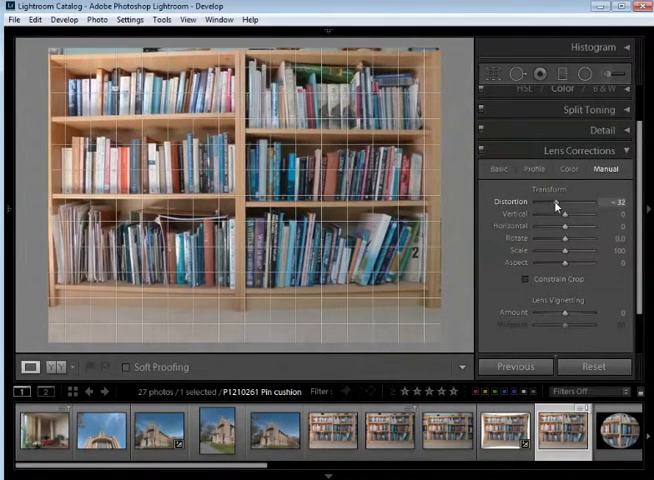
left_click_drag(556, 206, 561, 206)
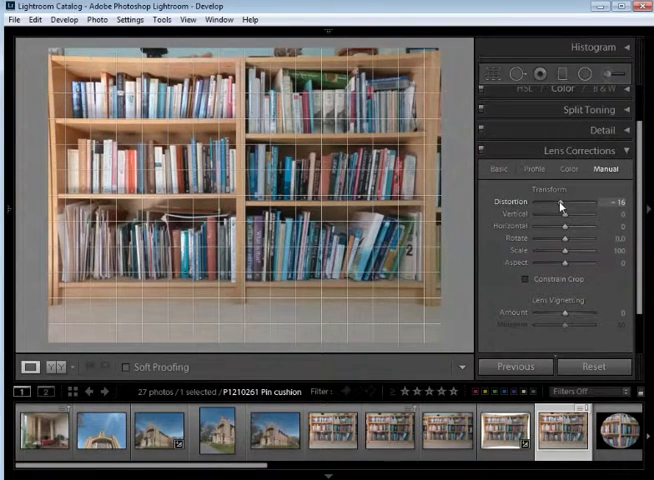
left_click_drag(562, 206, 567, 206)
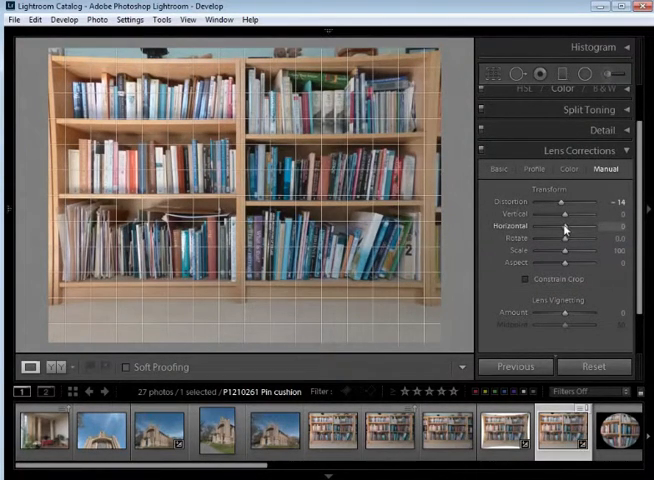
Step: Test Vertical perspective, reset it to zero, and settle Distortion at about -25
left_click_drag(560, 221, 567, 221)
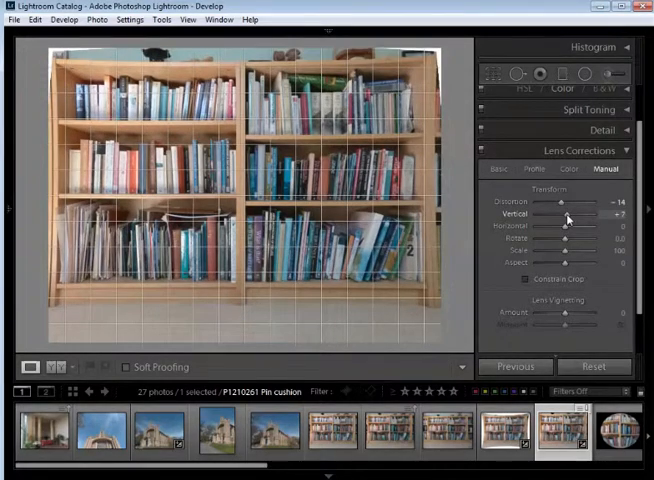
left_click_drag(565, 220, 575, 220)
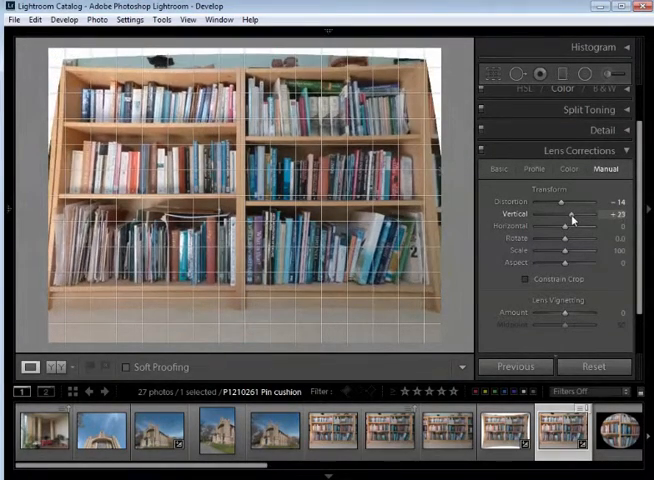
left_click_drag(572, 219, 566, 219)
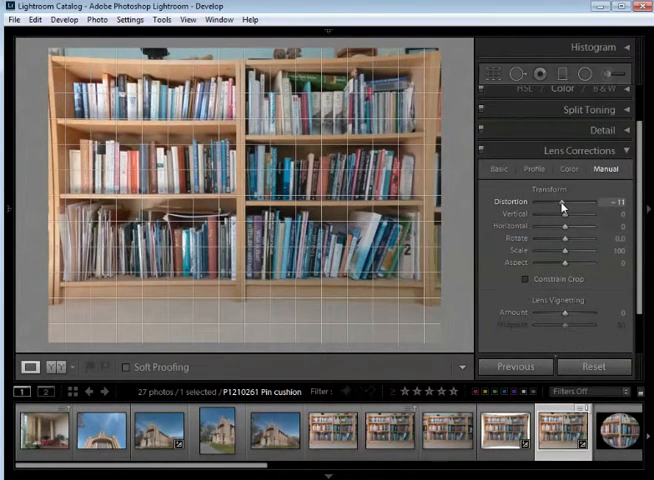
left_click_drag(565, 207, 557, 207)
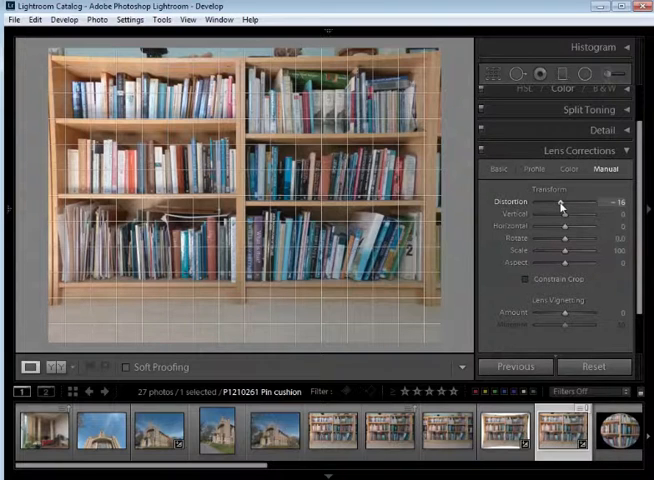
left_click_drag(565, 203, 562, 203)
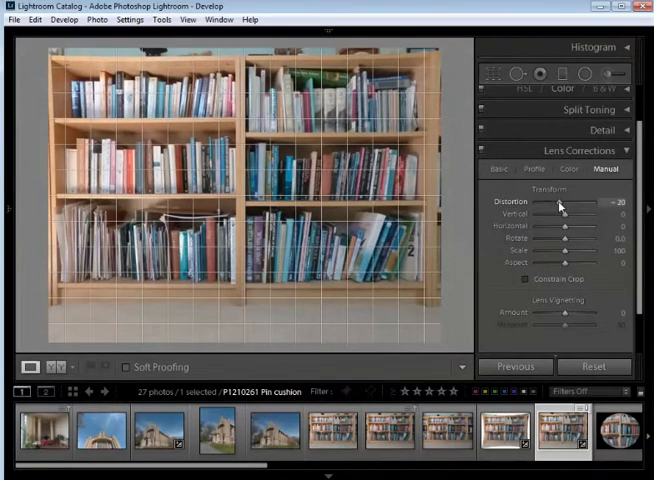
left_click_drag(565, 204, 558, 204)
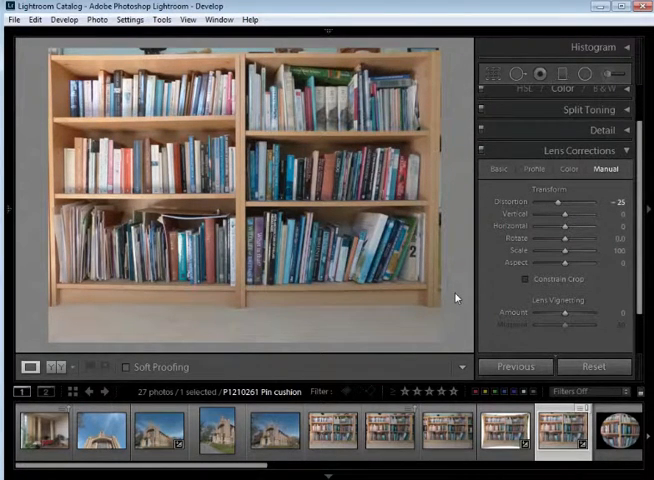
mouse_move(348, 313)
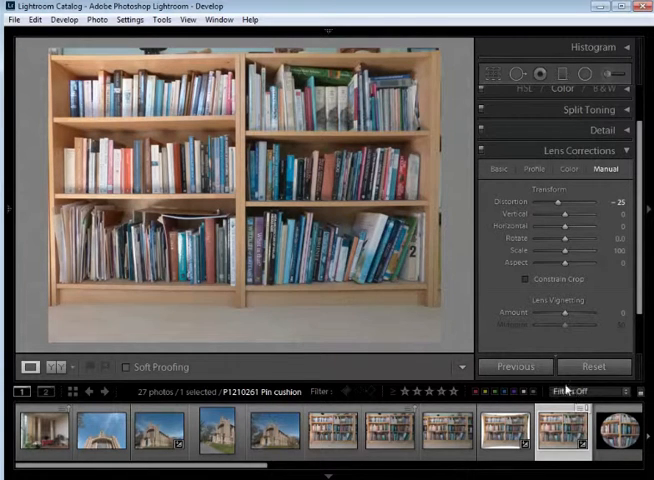
left_click(328, 430)
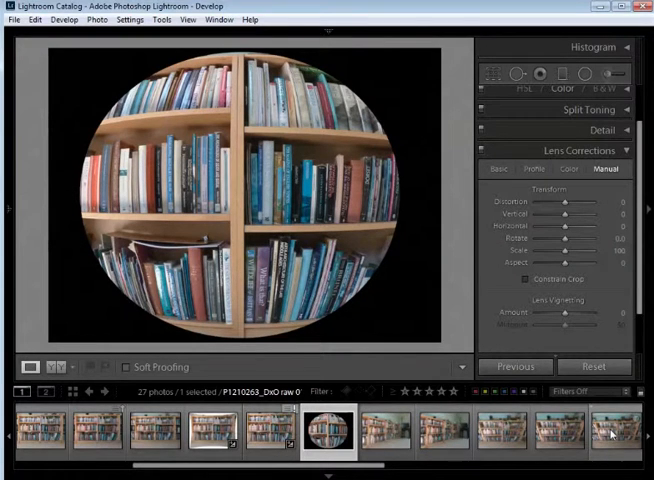
Step: Apply Upright Full, then Vertical, to the angled room photo, then Upright Full to the next bookshelf photo
left_click(381, 428)
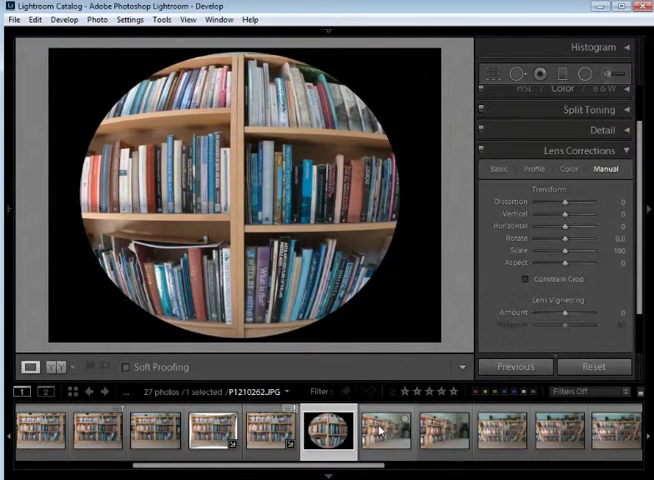
left_click(385, 430)
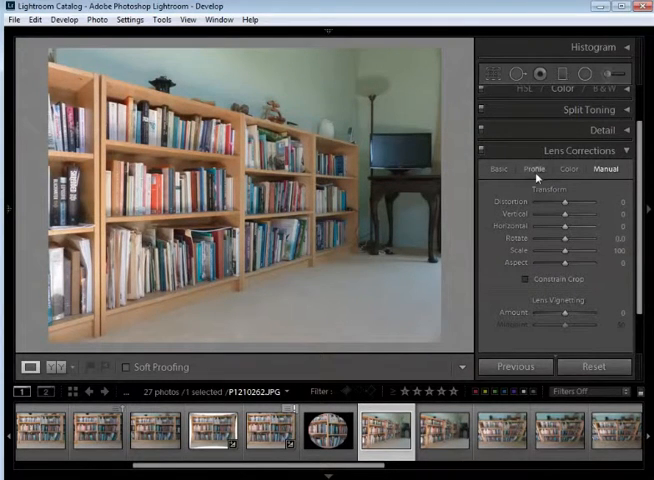
left_click(497, 168)
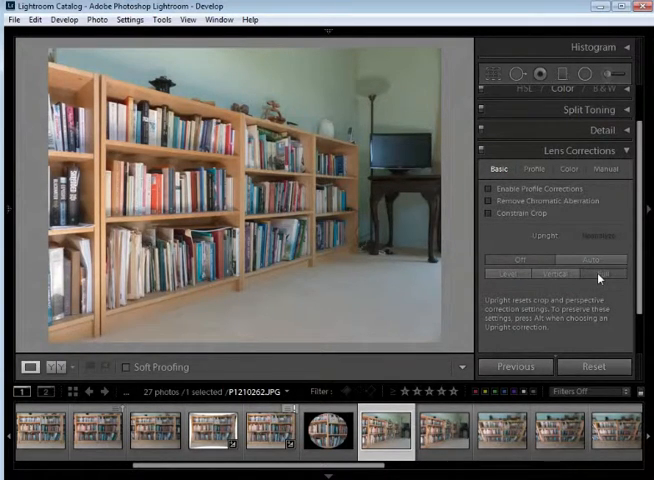
left_click(603, 274)
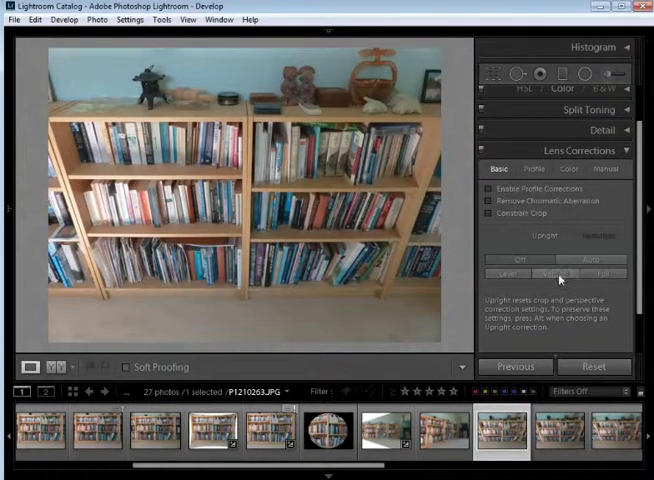
left_click(547, 273)
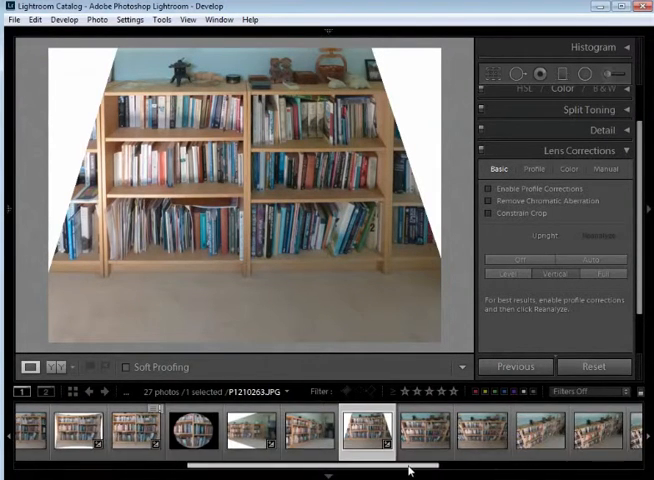
left_click(426, 430)
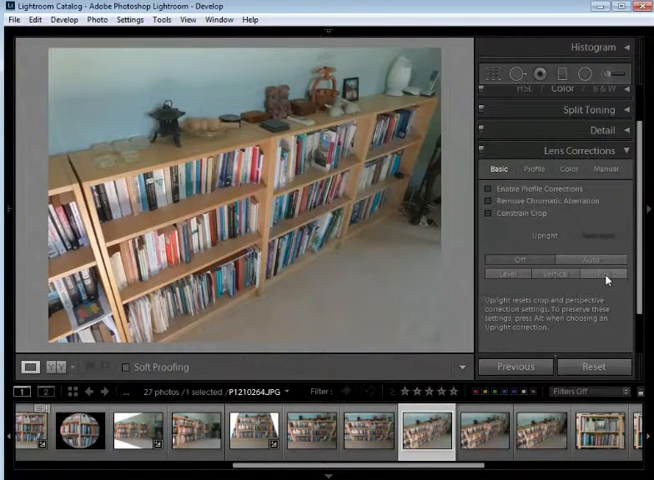
left_click(604, 274)
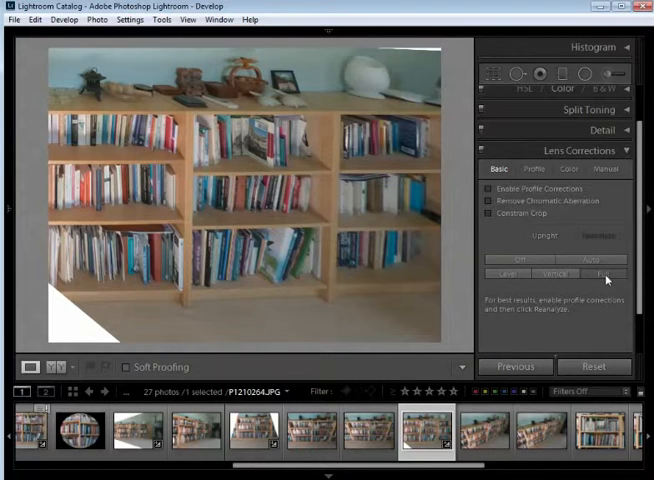
mouse_move(575, 300)
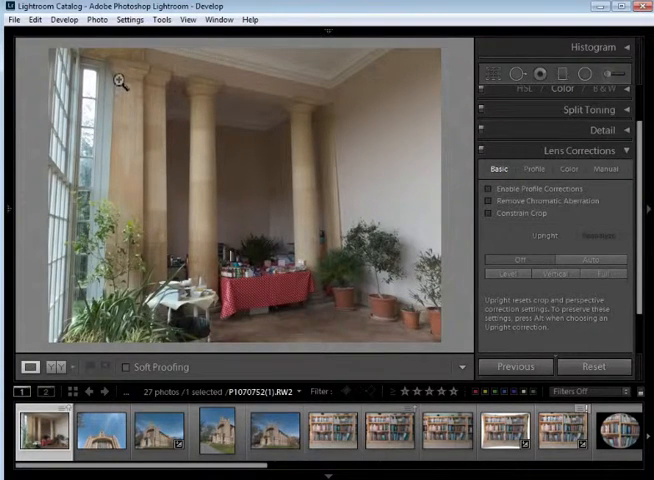
mouse_move(118, 118)
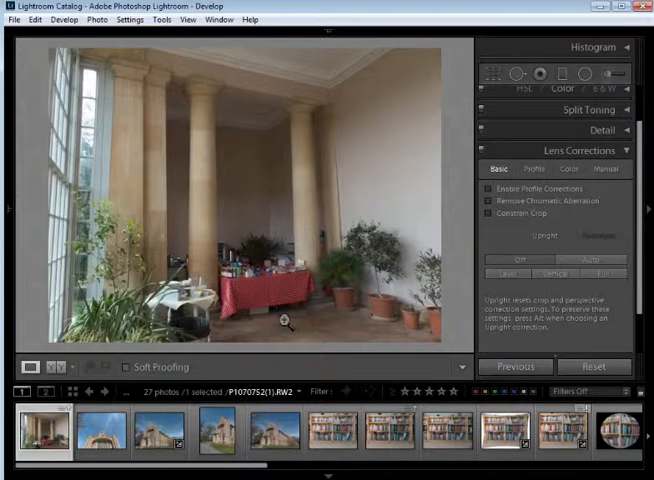
mouse_move(455, 318)
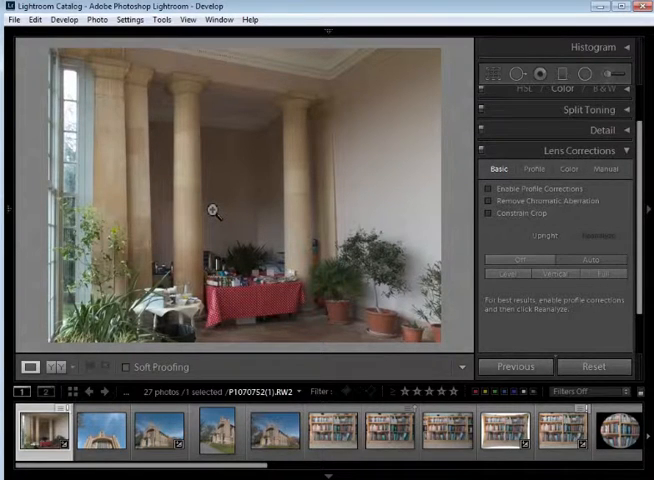
mouse_move(198, 230)
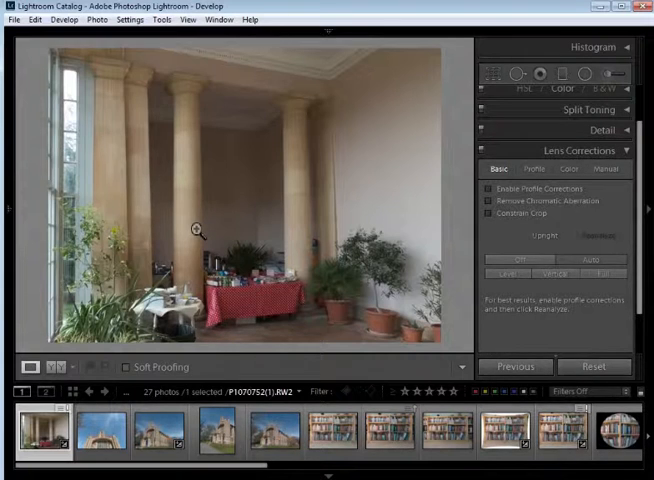
Step: Select the columned conservatory photo in the filmstrip
left_click(216, 430)
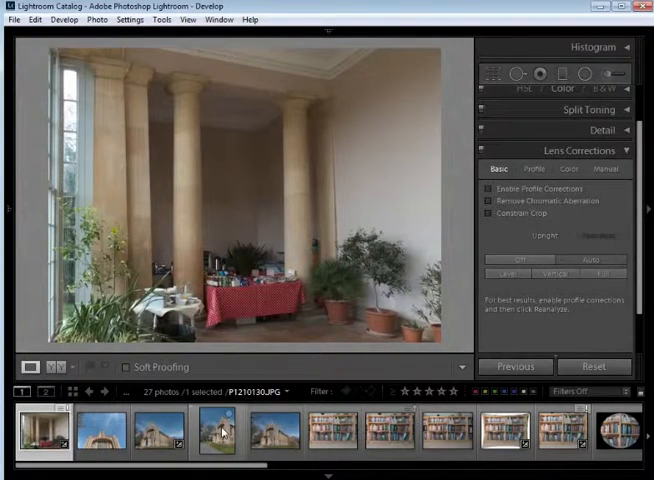
Step: Give the tall church photo Manual Vertical +27 and Rotate +3.0
left_click(215, 430)
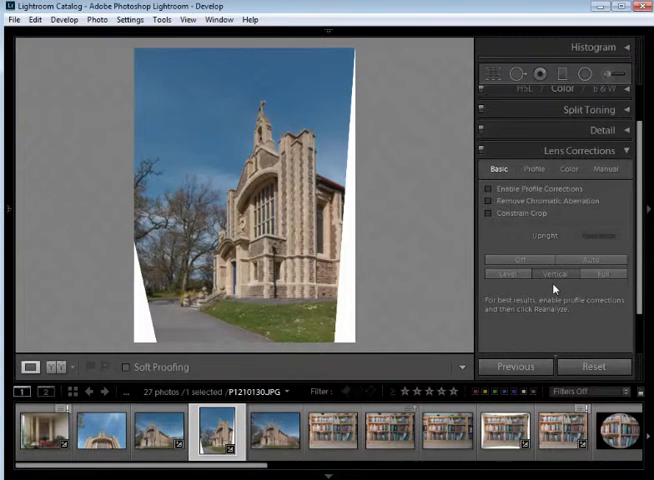
mouse_move(555, 245)
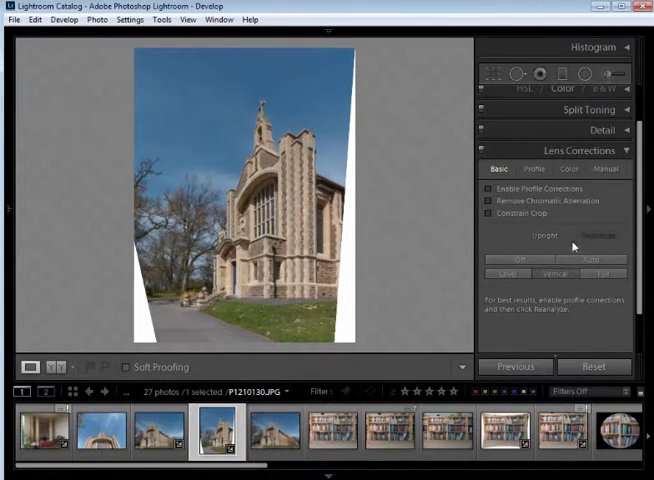
left_click(604, 168)
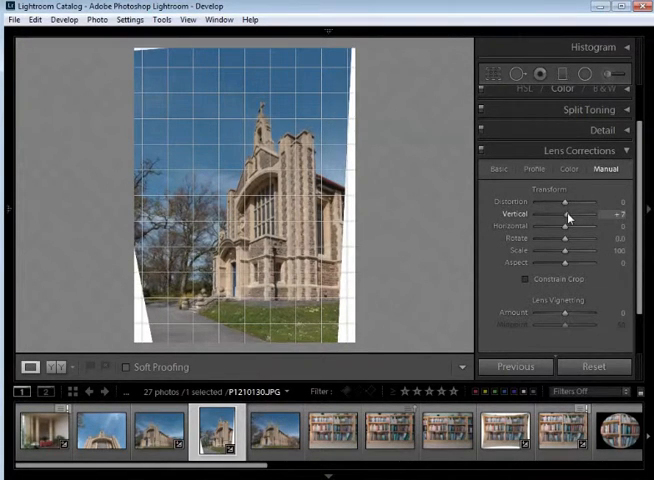
left_click_drag(575, 239, 560, 239)
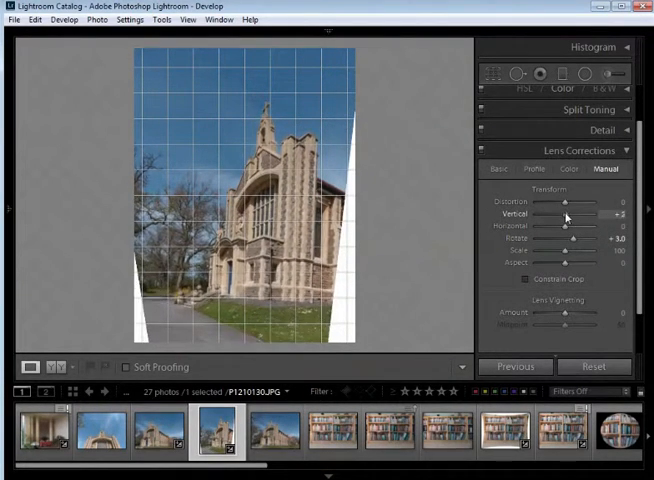
left_click_drag(550, 213, 574, 213)
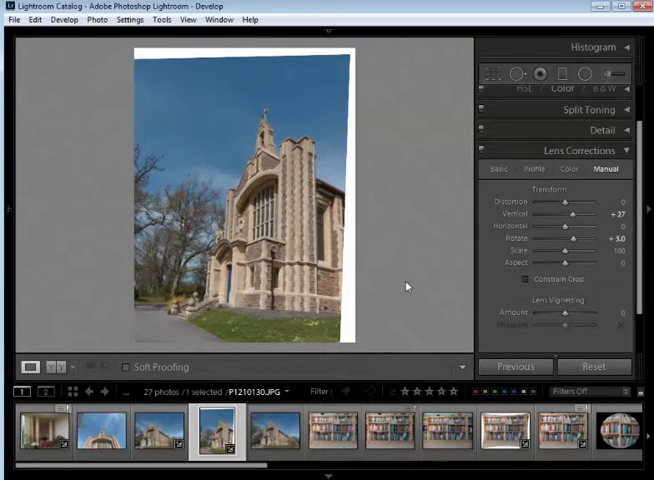
left_click(273, 431)
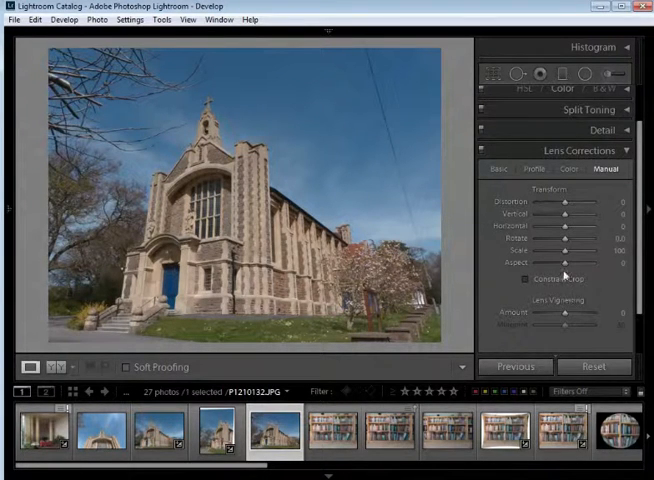
Step: Apply Upright Full from Lens Corrections Basic to the wide church photo
left_click(502, 169)
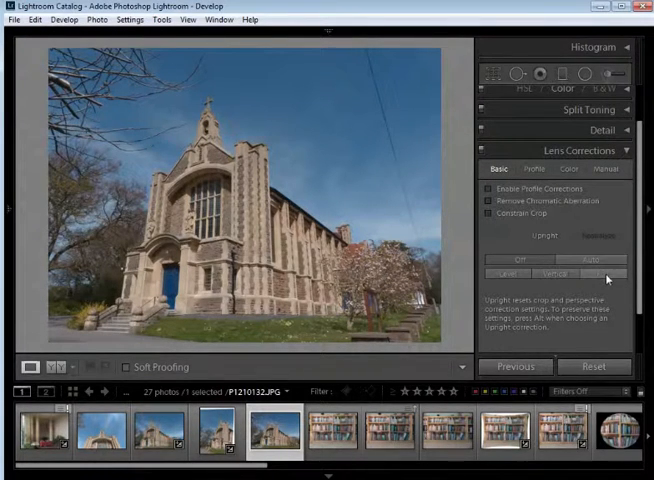
left_click(604, 274)
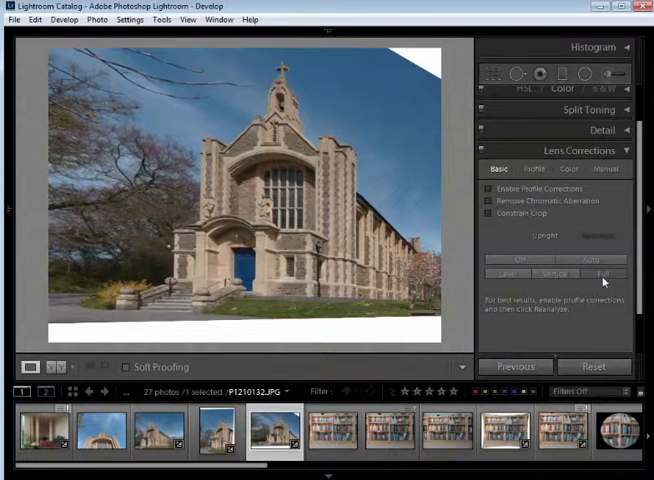
left_click(604, 273)
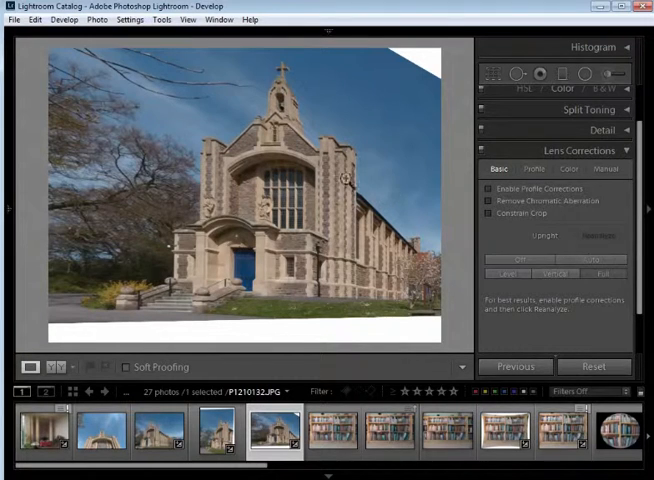